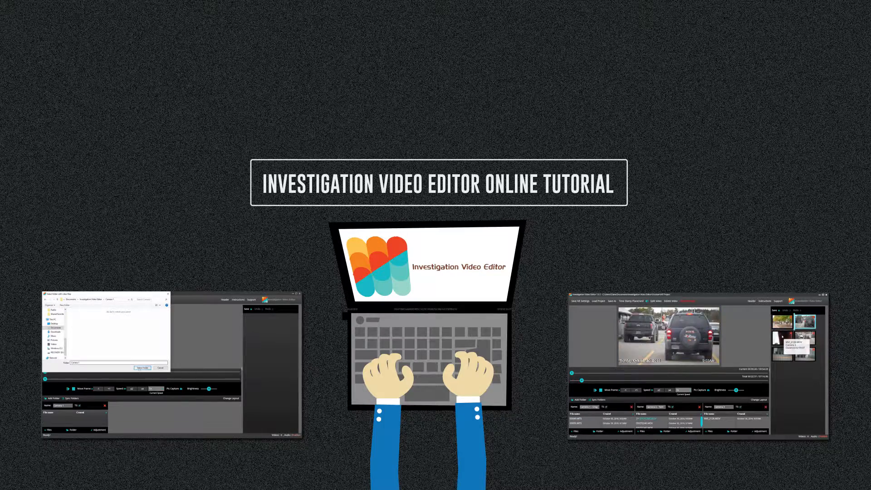
- Name the folder Camera 1 and load the whole Camera 1 directory into it
left_click(143, 367)
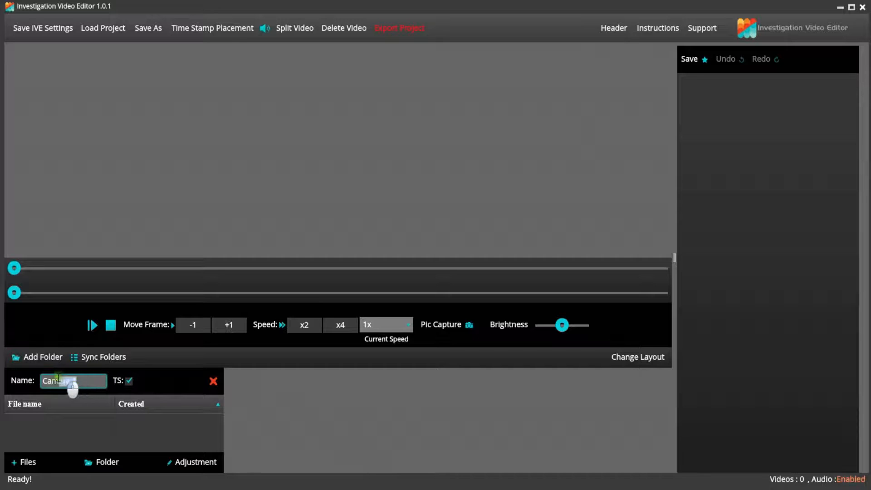
type("Camera 1")
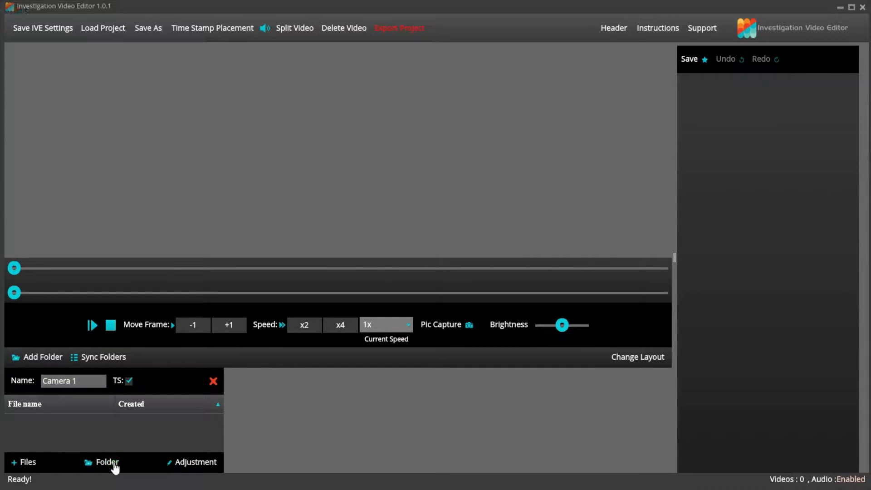
left_click(107, 462)
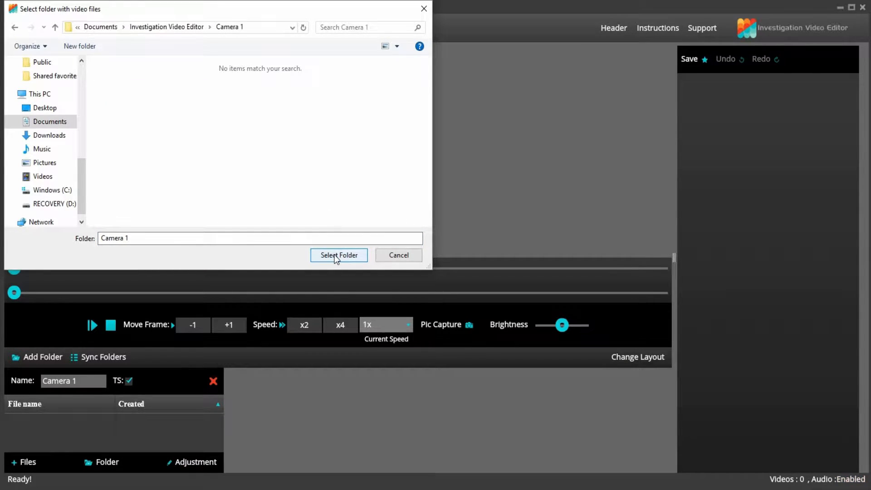
left_click(339, 255)
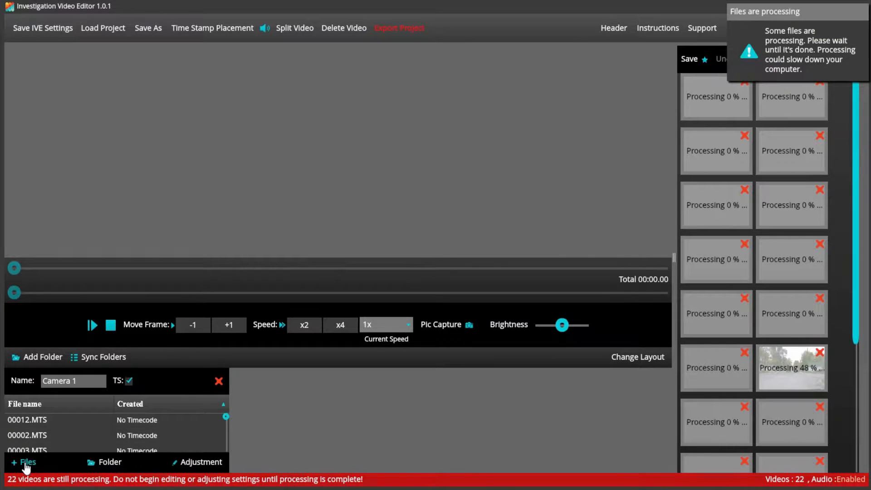
- Browse the Camera 1 directory for individual files, then back out without adding more
left_click(27, 462)
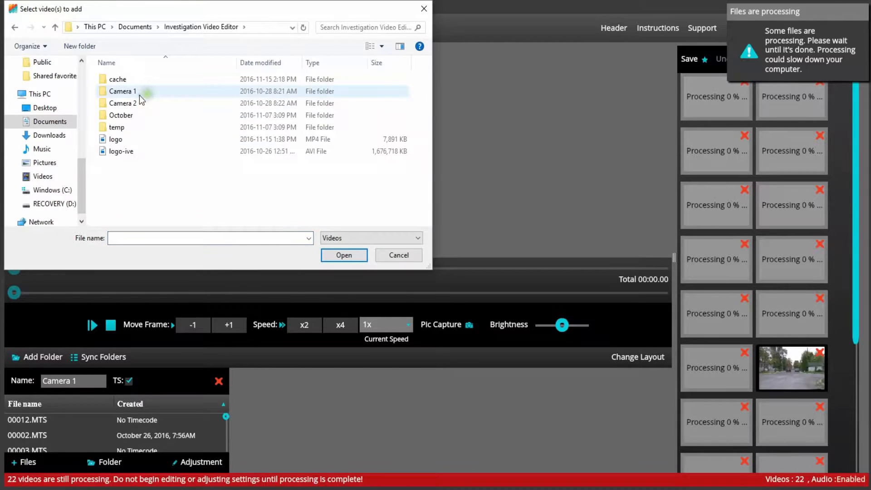
double_click(123, 91)
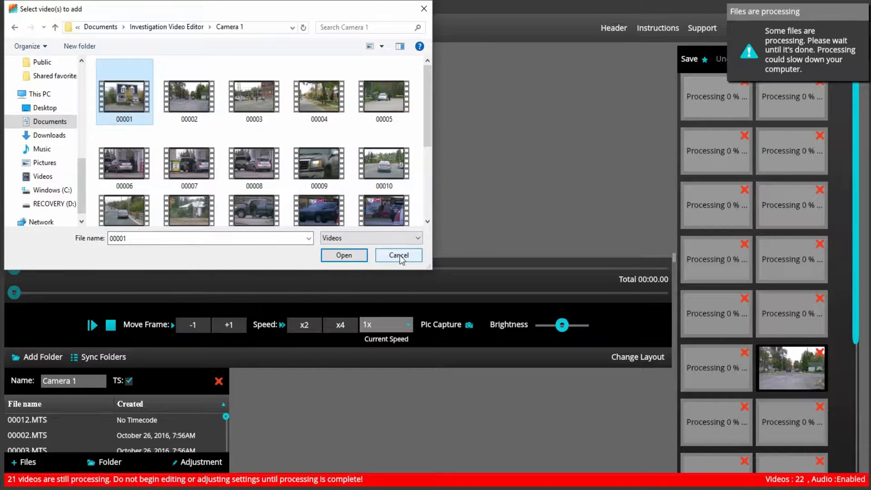
left_click(398, 255)
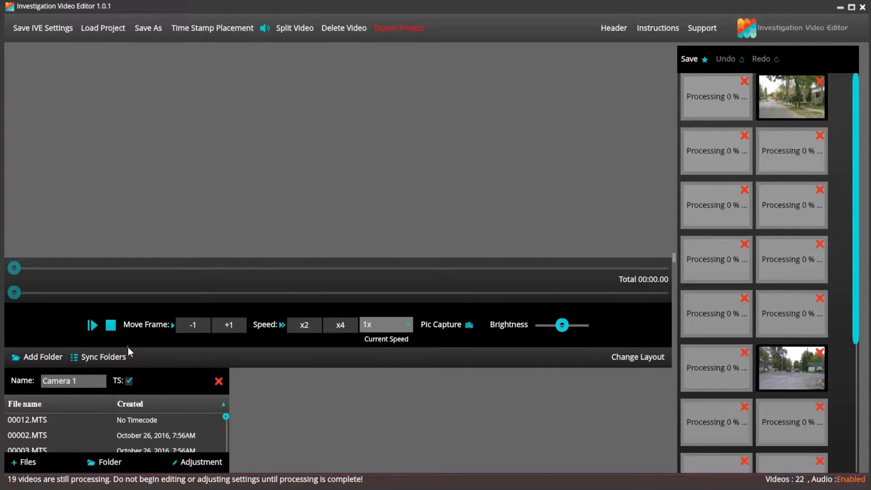
- Add a Camera 2 folder with clips 00030 and 00036–00041 from the Camera 2 directory
left_click(43, 357)
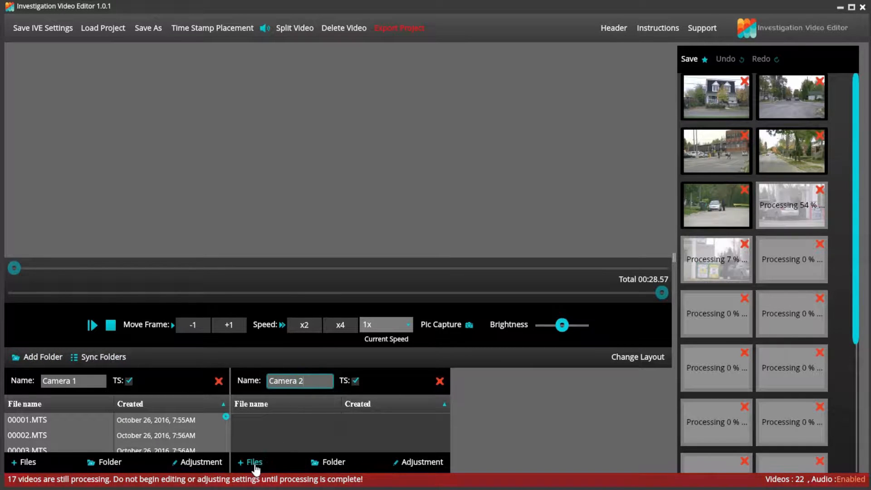
left_click(253, 462)
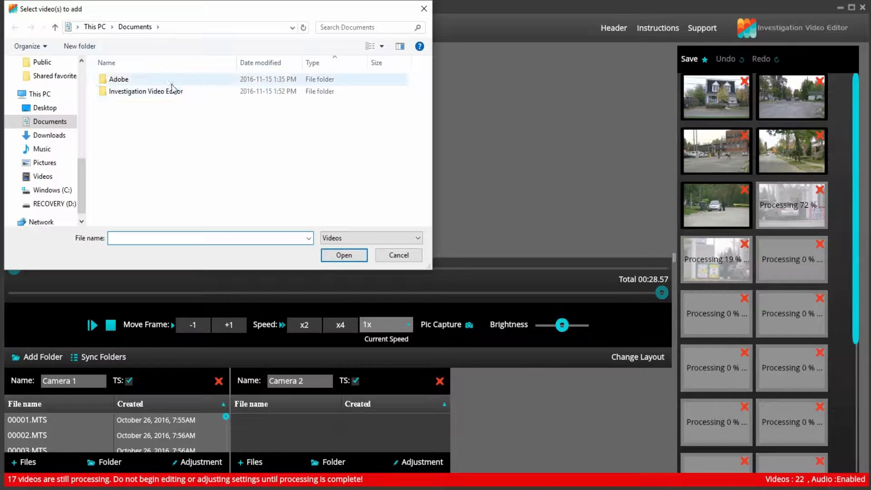
double_click(145, 91)
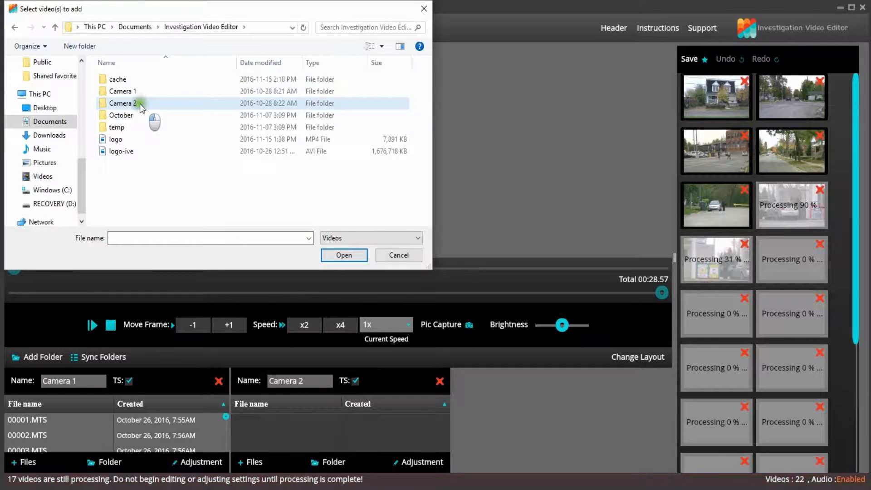
double_click(123, 103)
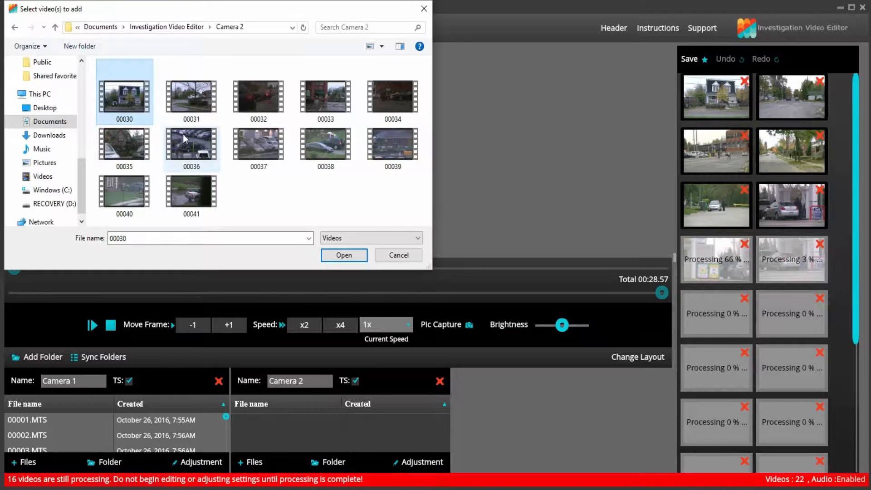
left_click(325, 144)
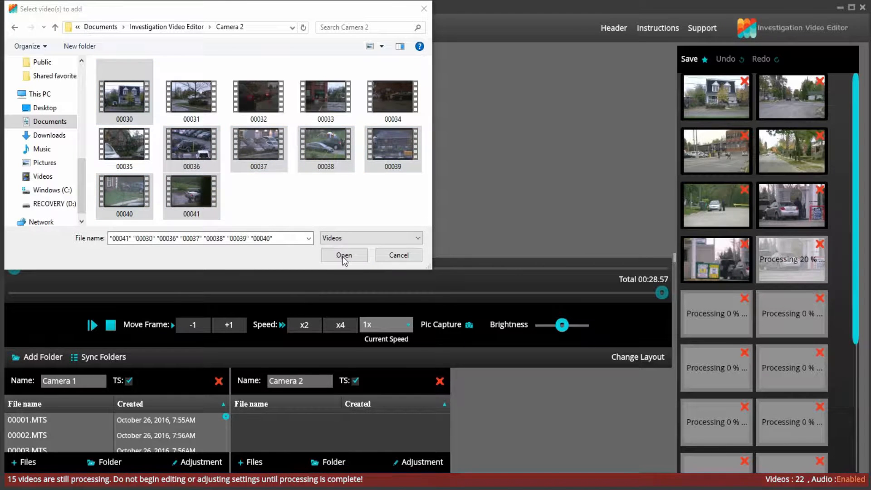
left_click(343, 255)
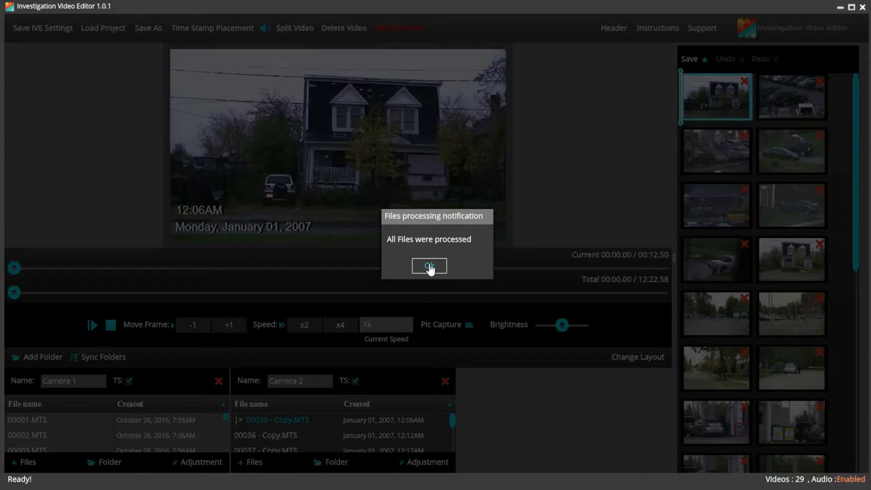
- Dismiss the processed notice and save the project as IVE Project
left_click(429, 266)
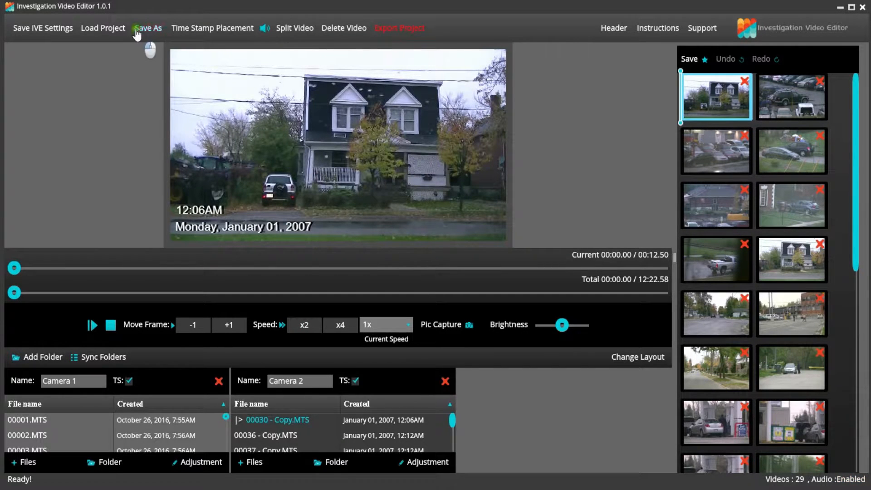
left_click(147, 28)
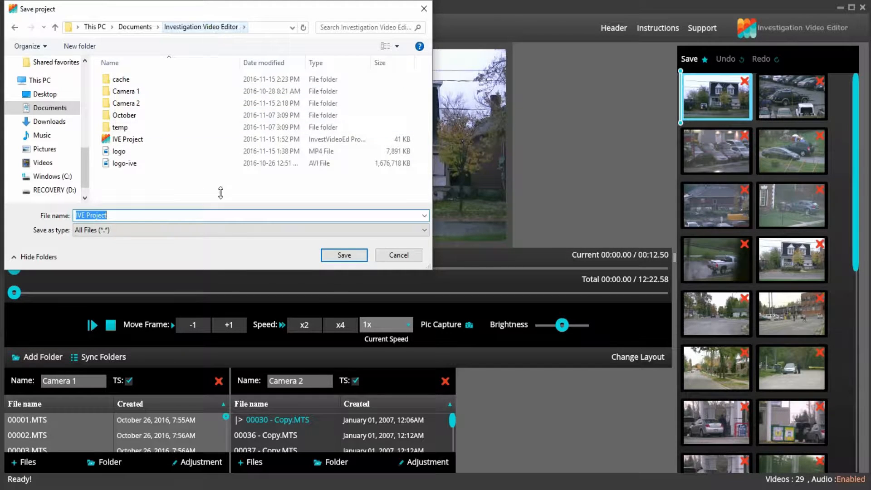
left_click(343, 255)
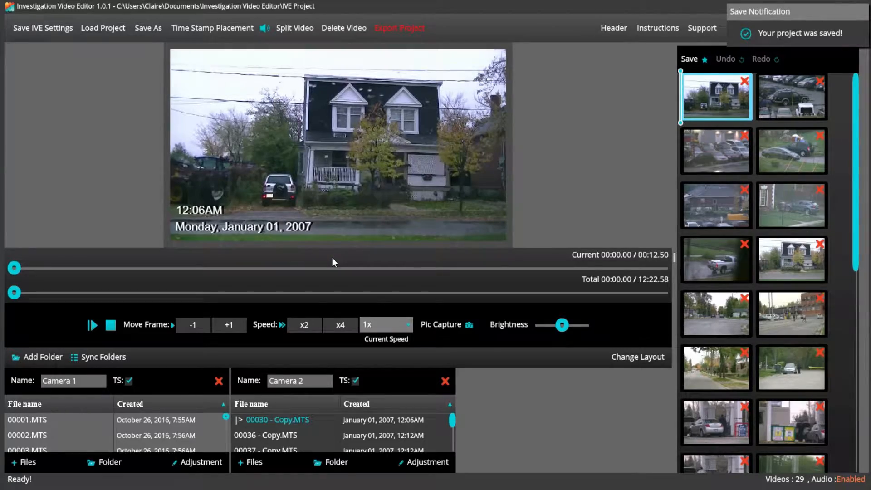
left_click(103, 29)
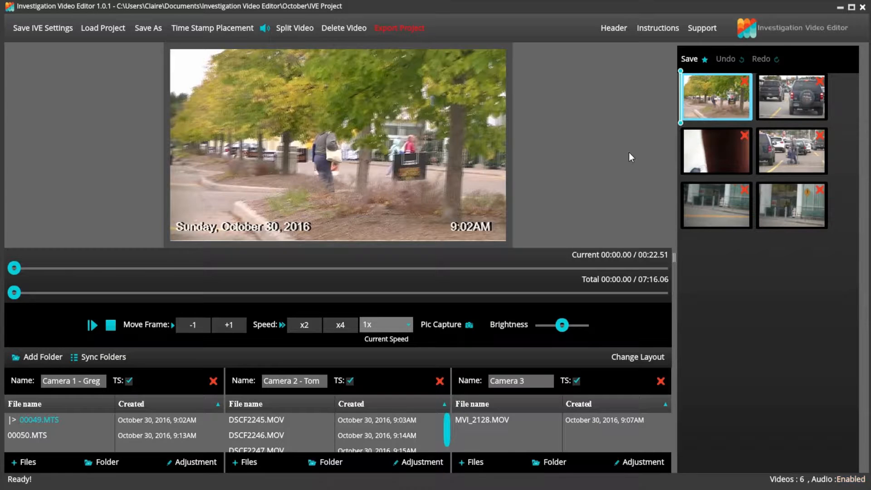
mouse_move(688, 138)
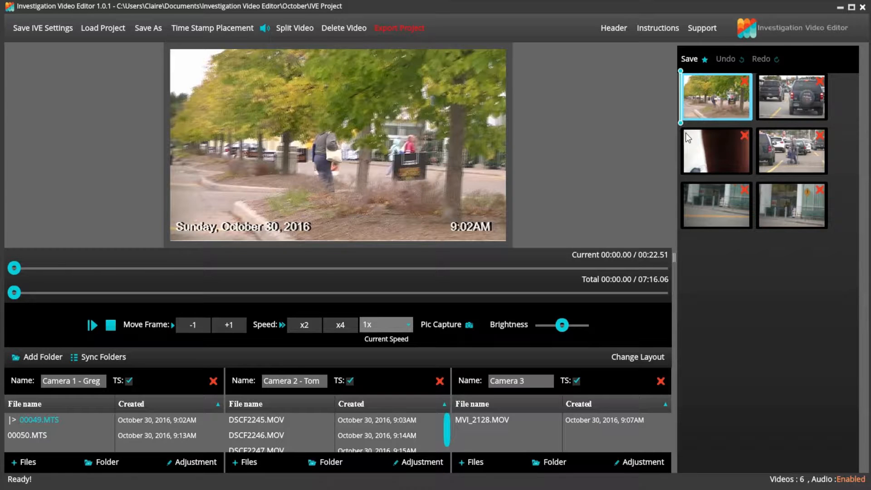
left_click(792, 97)
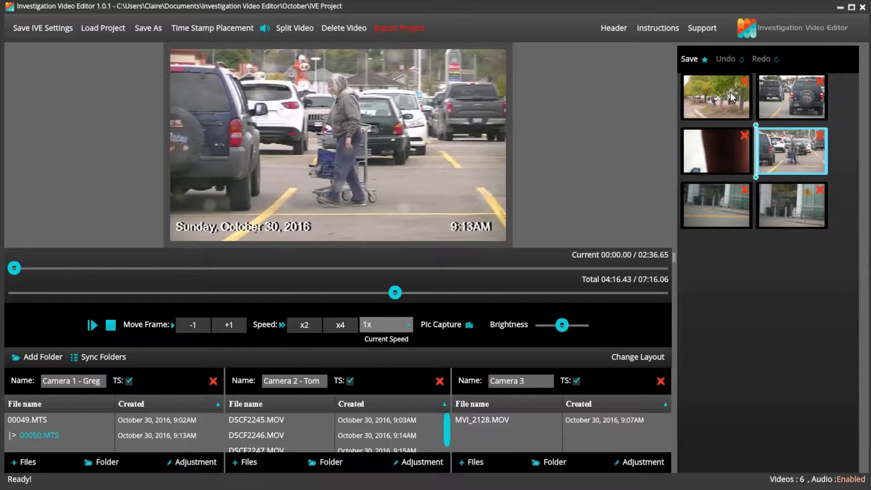
left_click(716, 205)
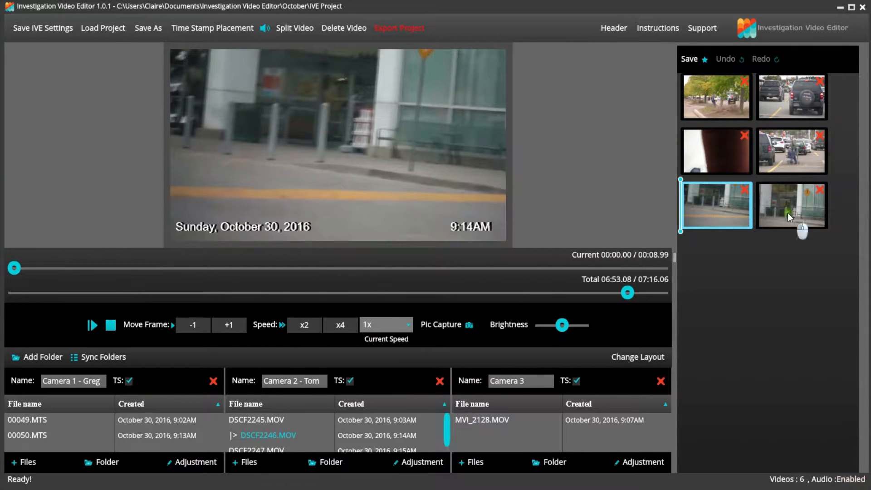
left_click(716, 97)
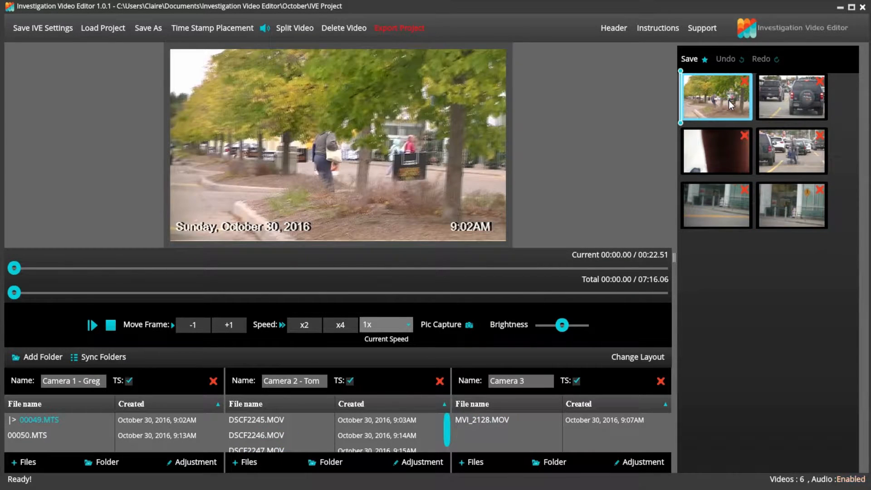
left_click(792, 97)
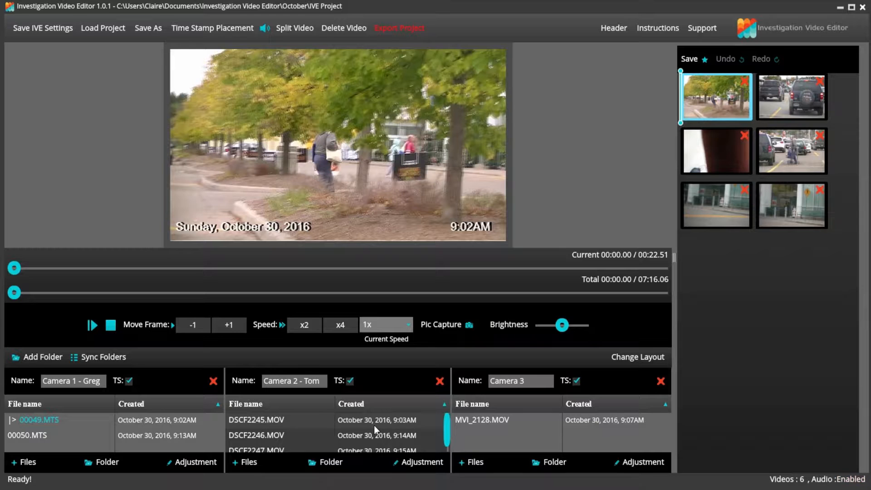
mouse_move(103, 356)
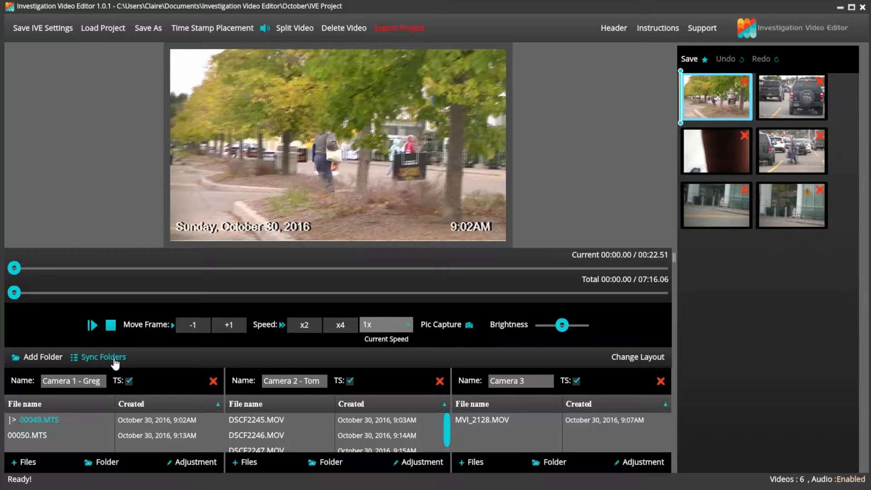
- Sync Camera 1 as follower to Camera 2, shifting its timestamps two minutes later
left_click(103, 357)
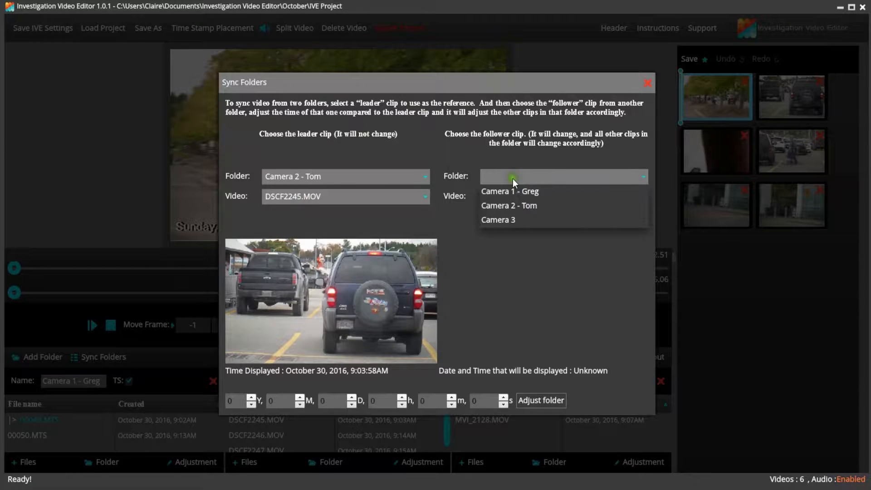
left_click(509, 191)
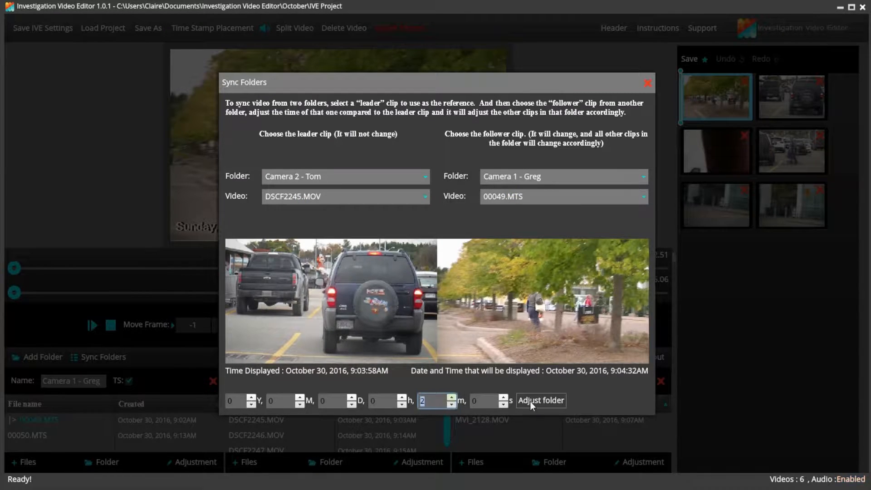
left_click(539, 400)
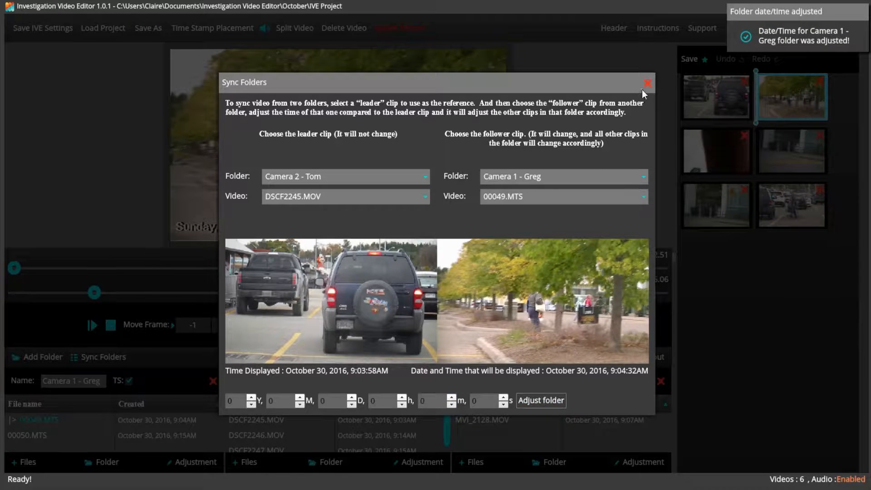
left_click(647, 82)
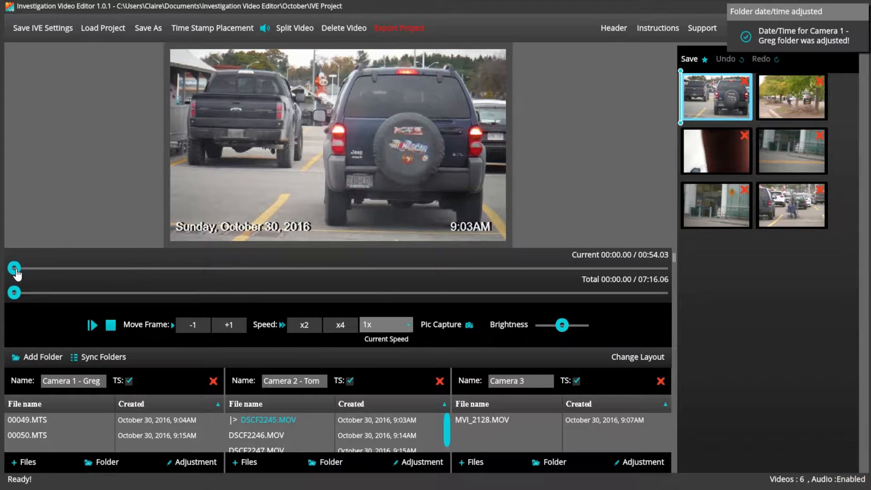
- Scrub to the store footage, play it, then stop back to the start
left_click_drag(13, 269, 113, 269)
type("Covert")
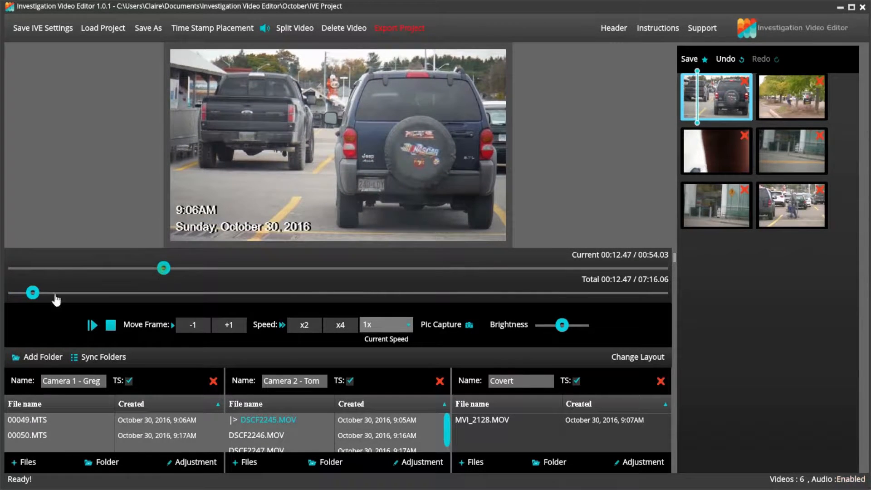
left_click_drag(32, 292, 185, 292)
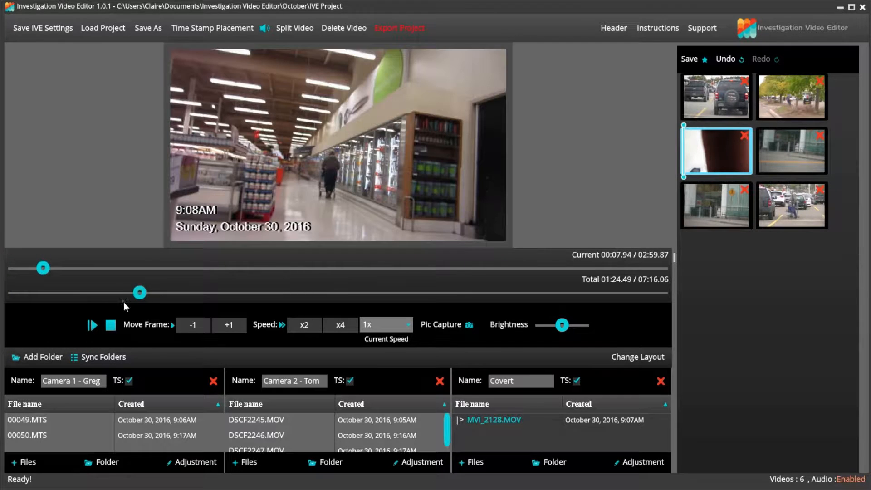
left_click(90, 324)
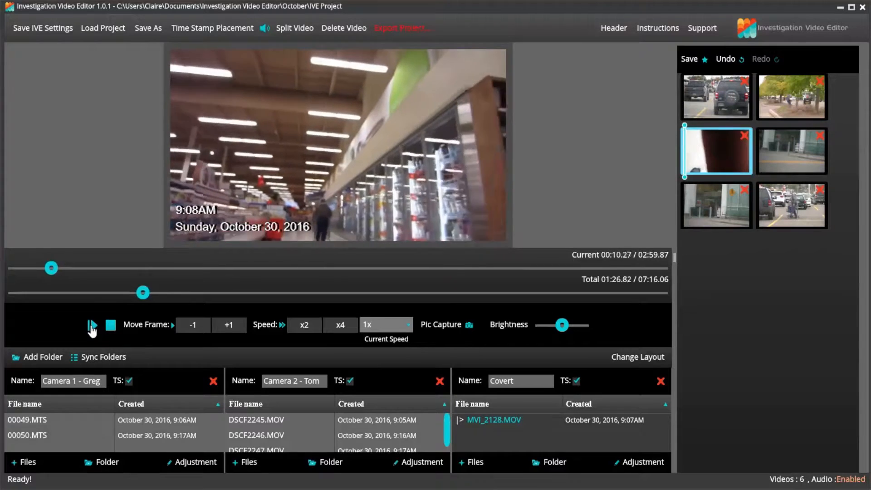
left_click(717, 97)
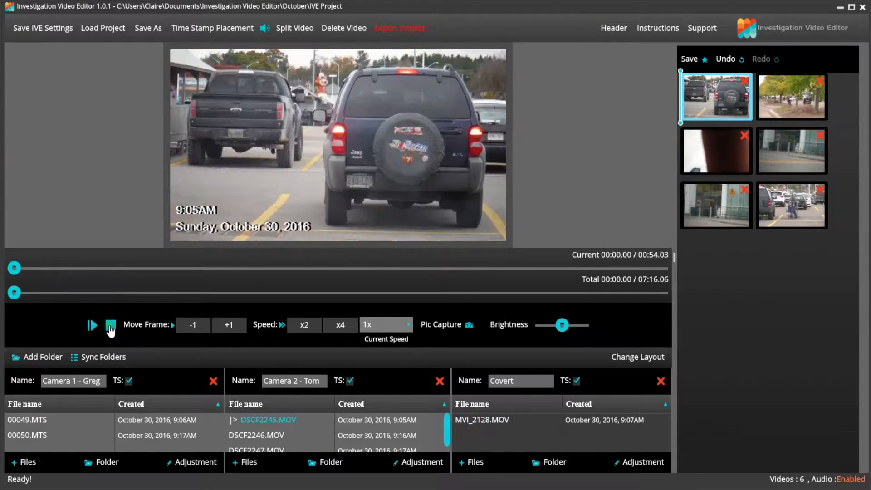
- Set playback speed to 8x and preview the timeline from the beginning
left_click(405, 325)
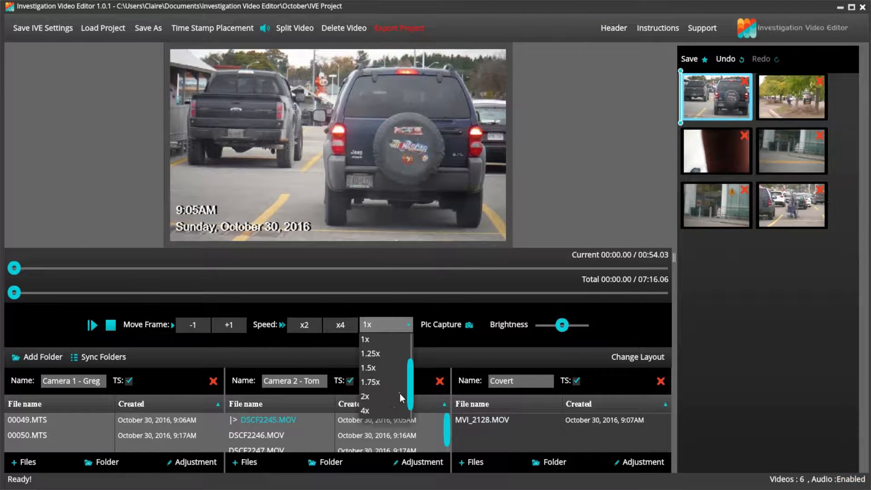
left_click(366, 412)
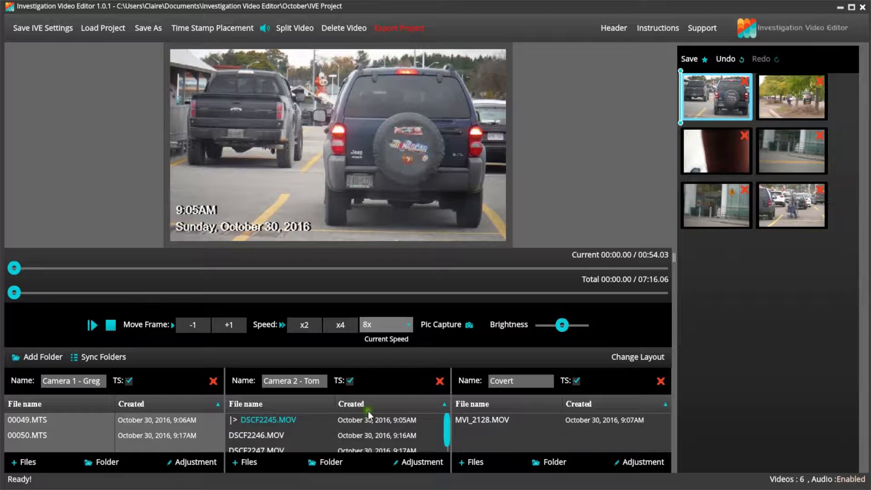
left_click(91, 325)
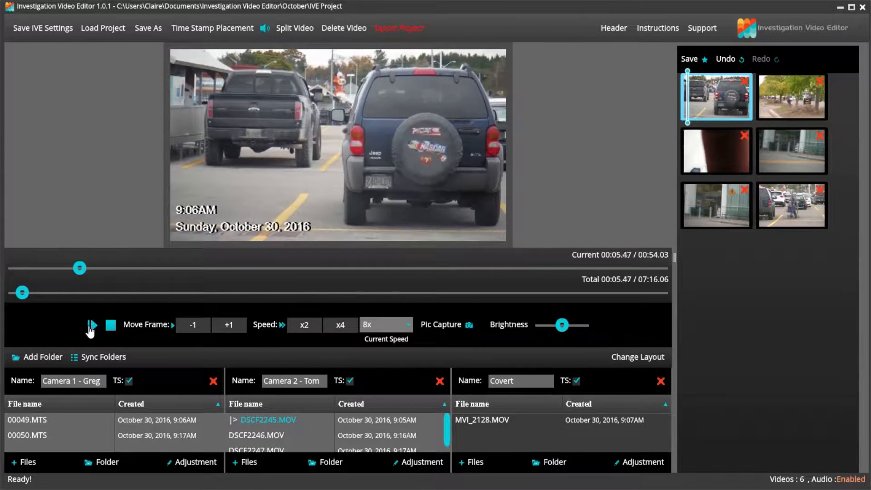
left_click(110, 324)
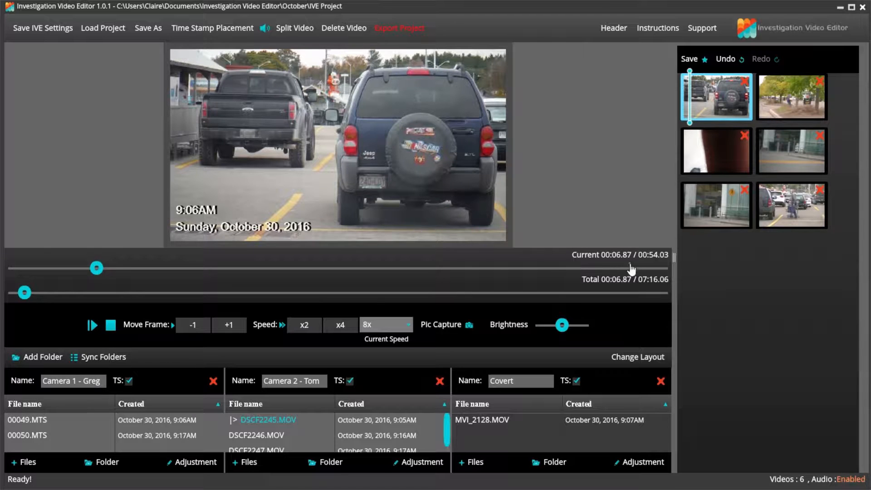
mouse_move(626, 263)
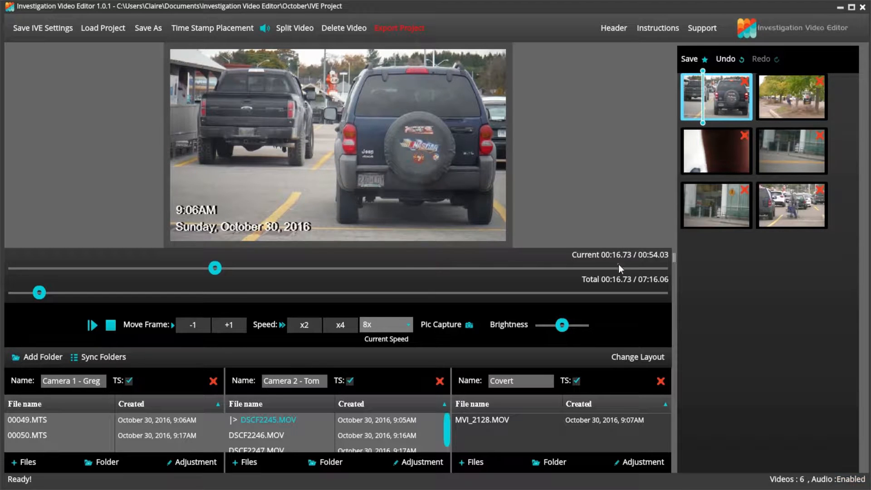
left_click_drag(214, 268, 356, 268)
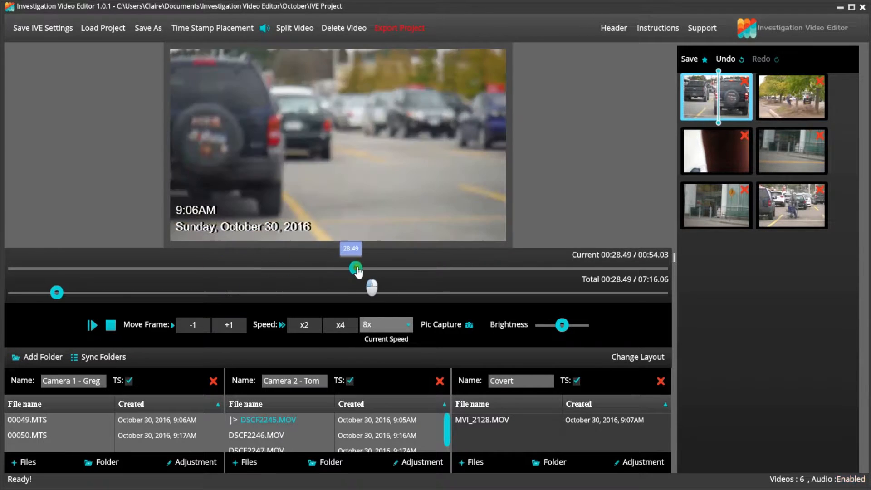
left_click_drag(354, 268, 566, 267)
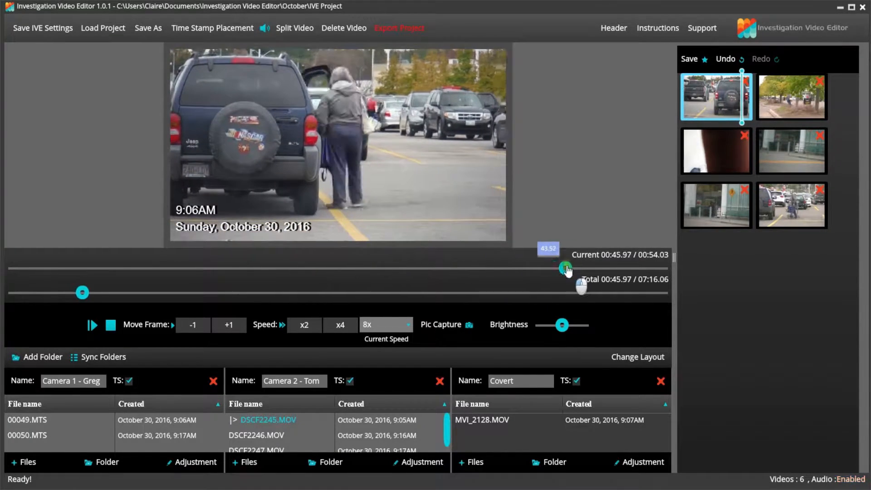
left_click_drag(564, 266, 661, 268)
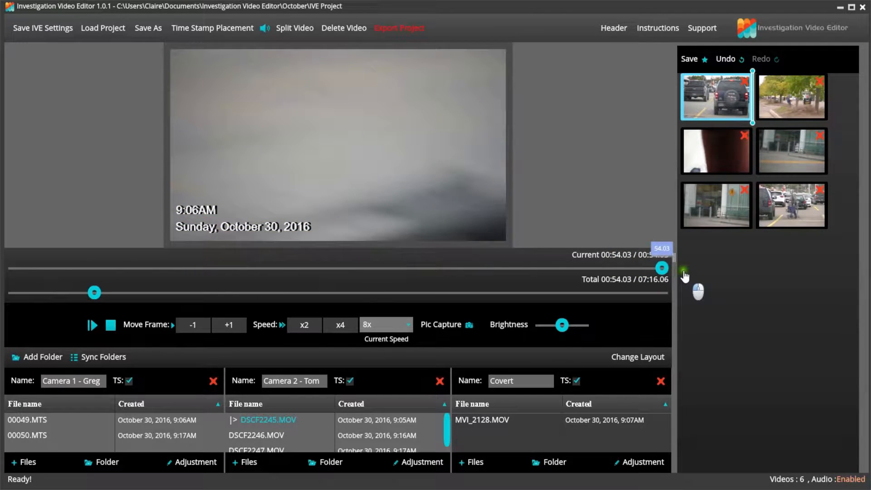
left_click_drag(661, 269, 654, 269)
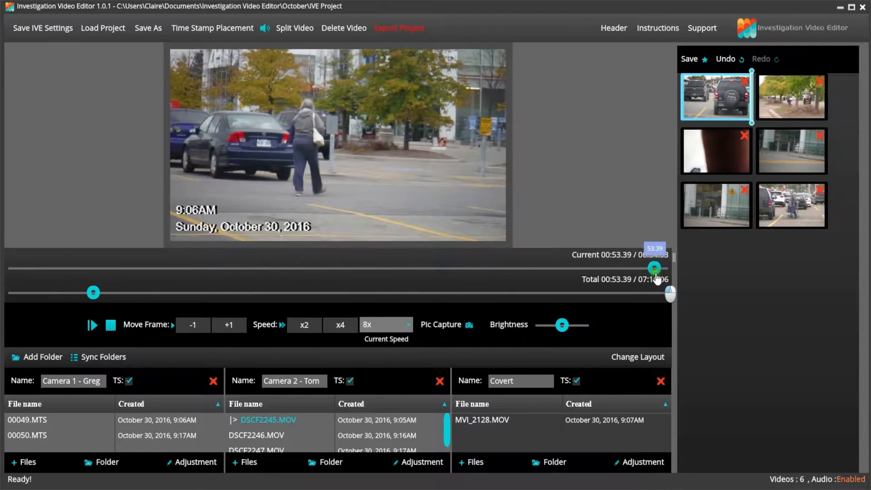
left_click_drag(654, 268, 610, 268)
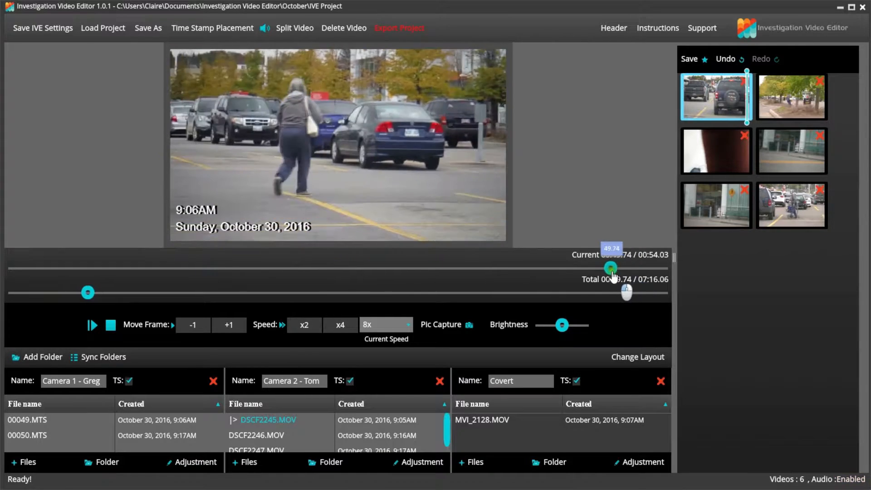
left_click_drag(610, 268, 661, 267)
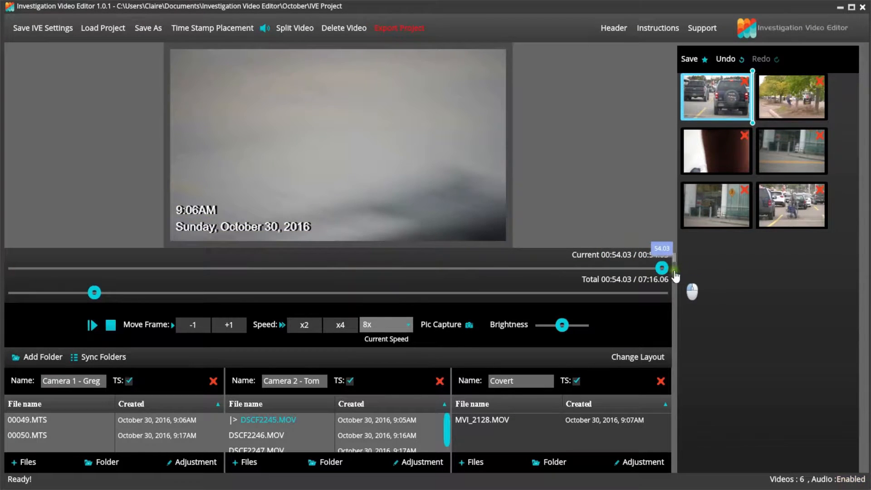
left_click_drag(662, 268, 654, 268)
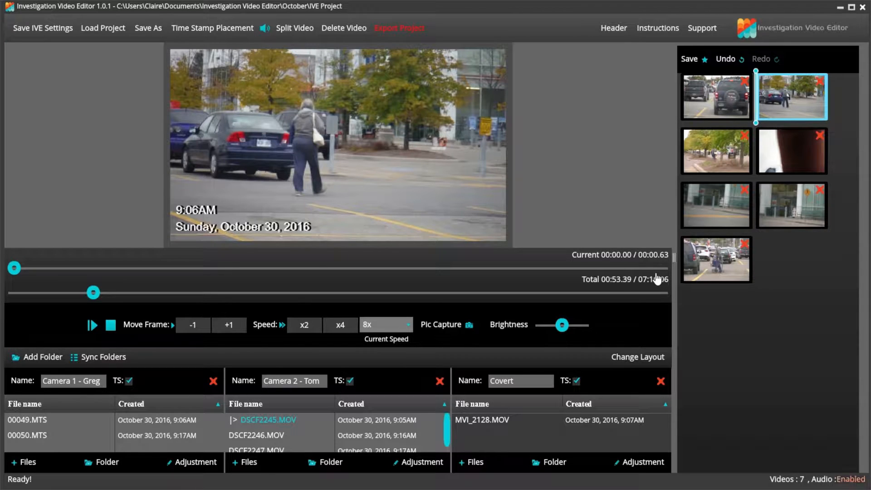
mouse_move(819, 86)
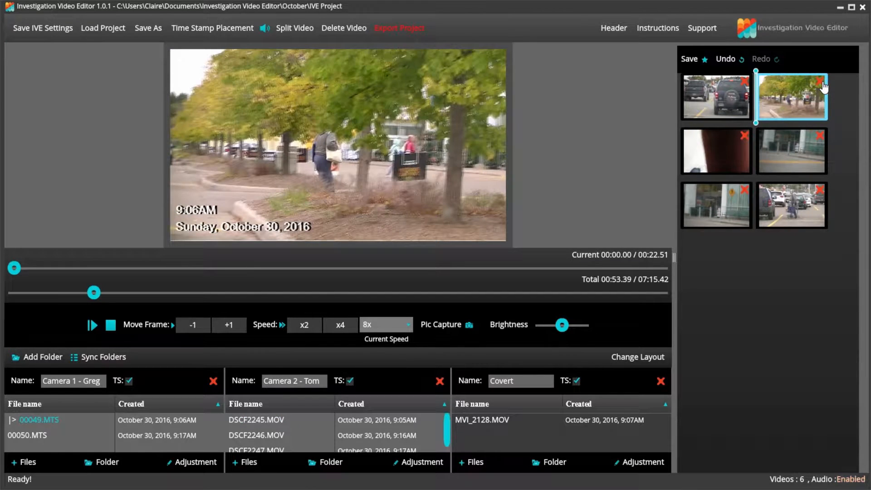
mouse_move(471, 255)
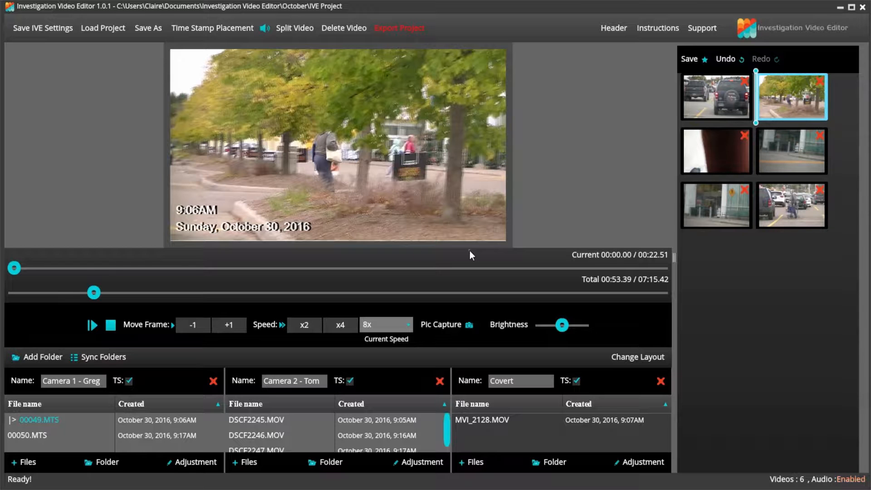
- Scrub through the tree-lined sidewalk clip to find its cut point
left_click_drag(14, 268, 403, 267)
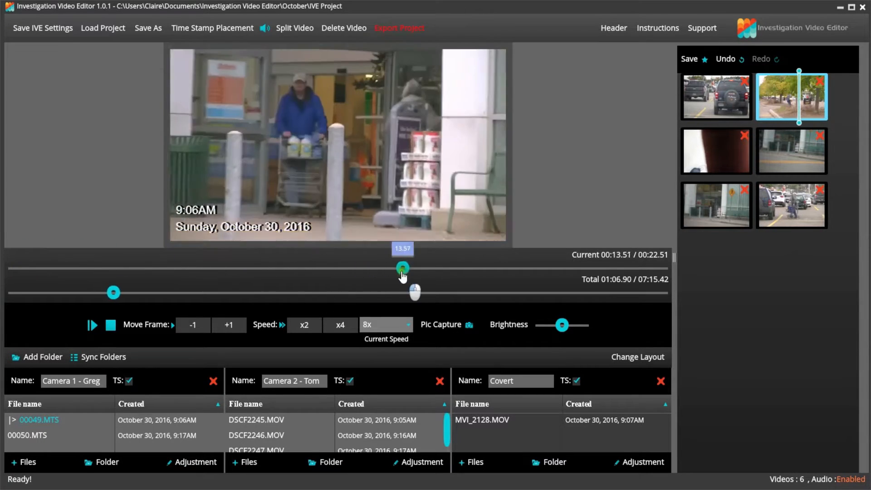
left_click_drag(402, 269, 548, 269)
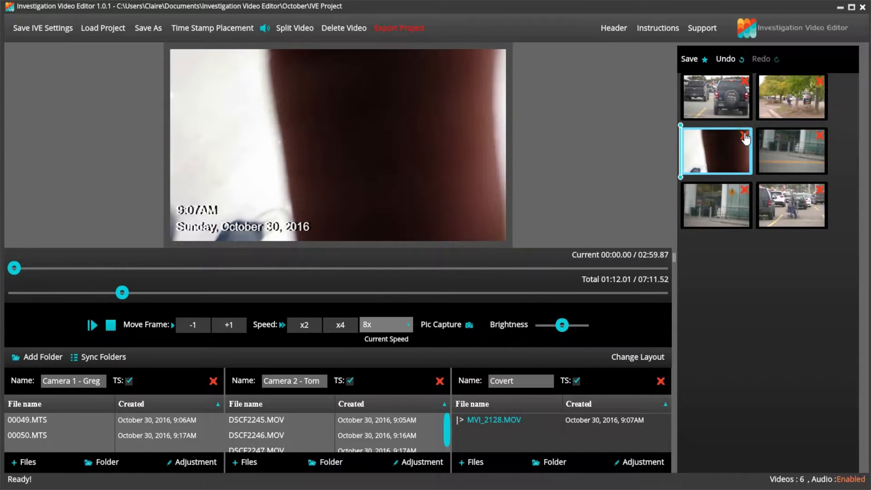
- Locate where the covert store aisle footage begins, then preview the short storefront clip
left_click_drag(13, 267, 133, 268)
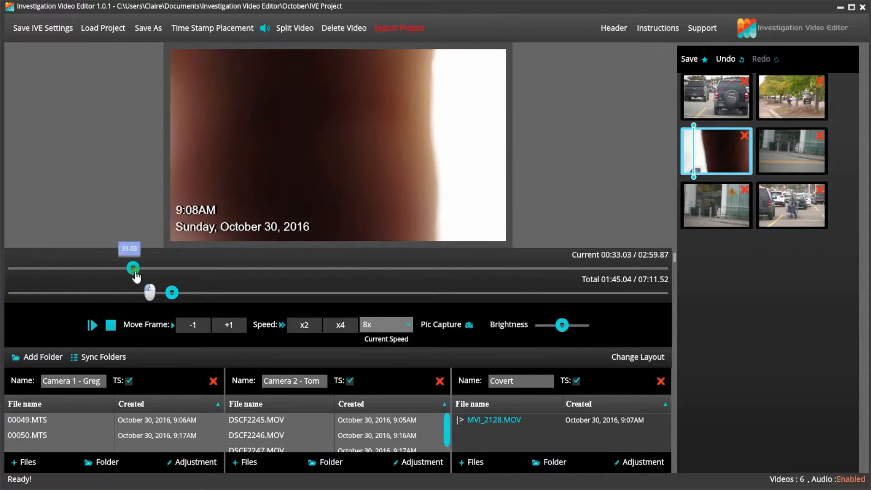
left_click_drag(133, 267, 95, 267)
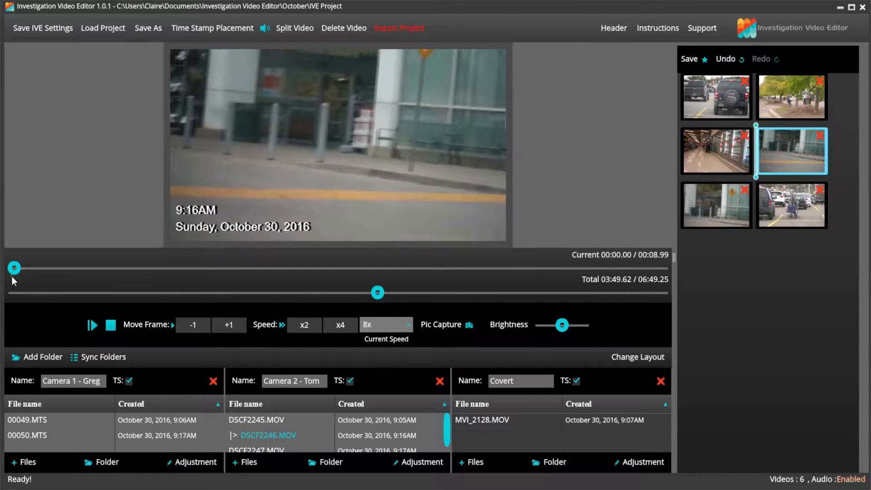
left_click_drag(14, 268, 461, 267)
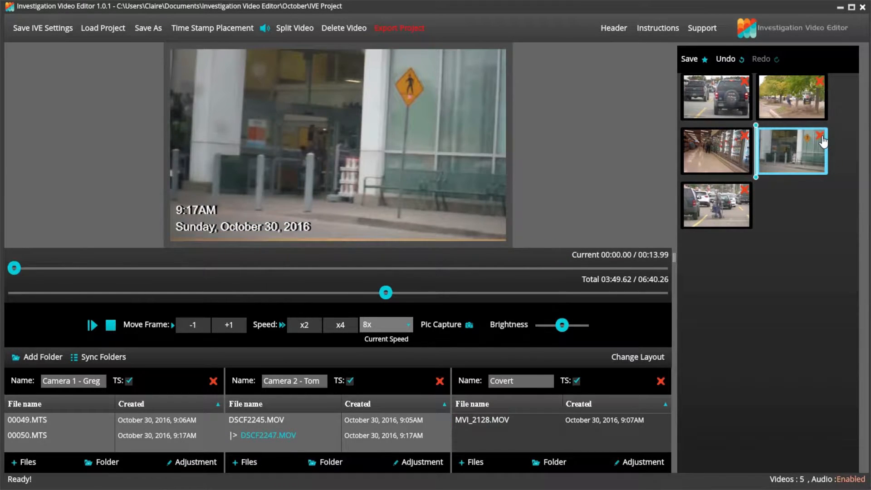
- Scrub past the blue pickup at the storefront and move to the final parking-lot clip
left_click_drag(13, 268, 192, 268)
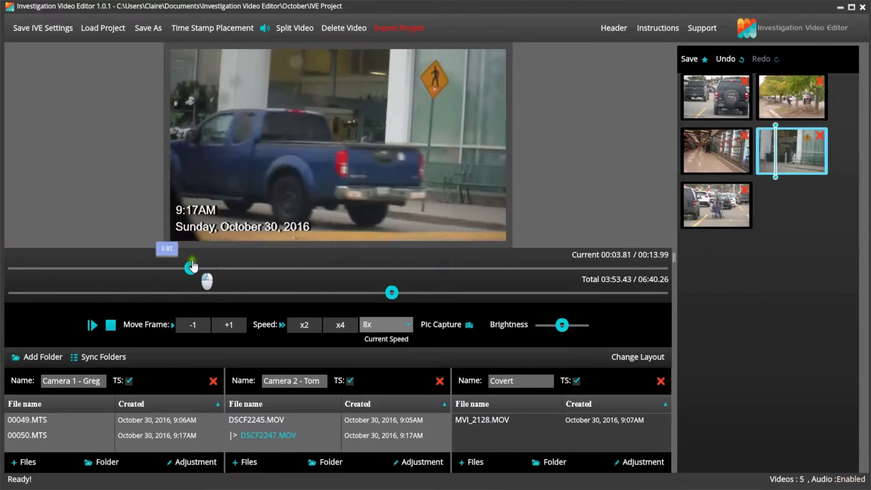
left_click_drag(191, 266, 564, 267)
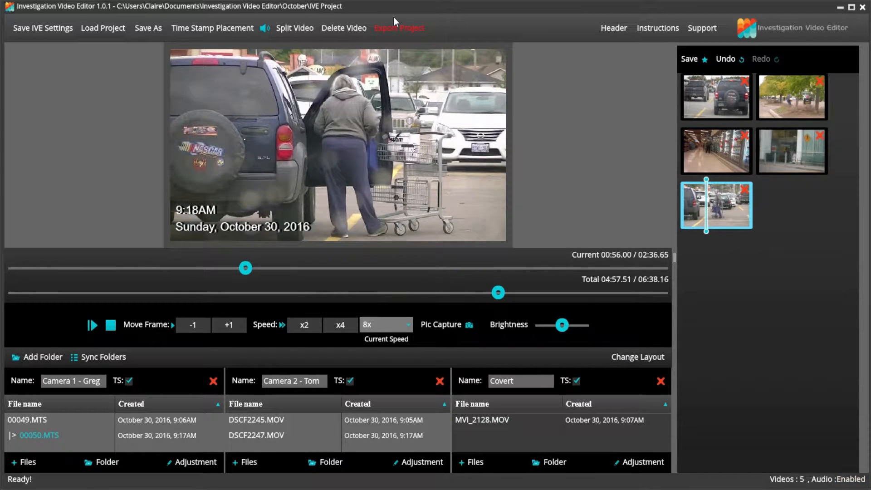
mouse_move(213, 28)
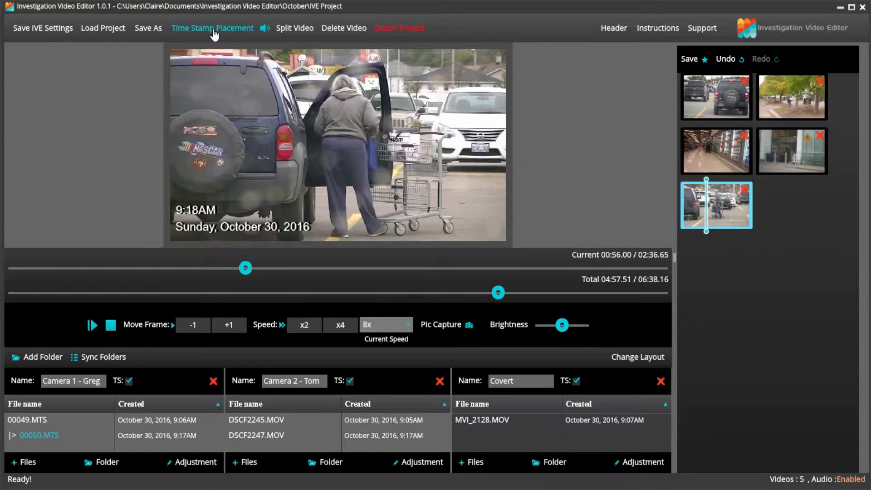
mouse_move(395, 21)
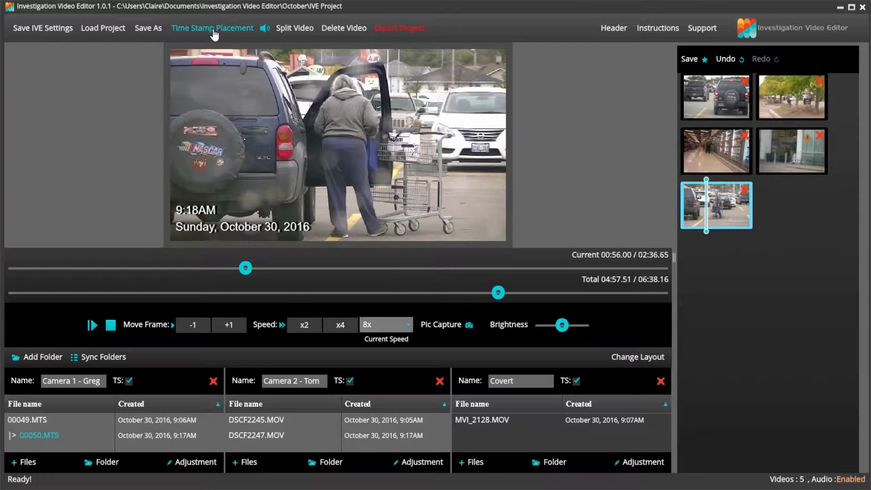
- Bring up the Date/Time Stamp Placement settings showing Arial 22, time above date, lower left
left_click(213, 28)
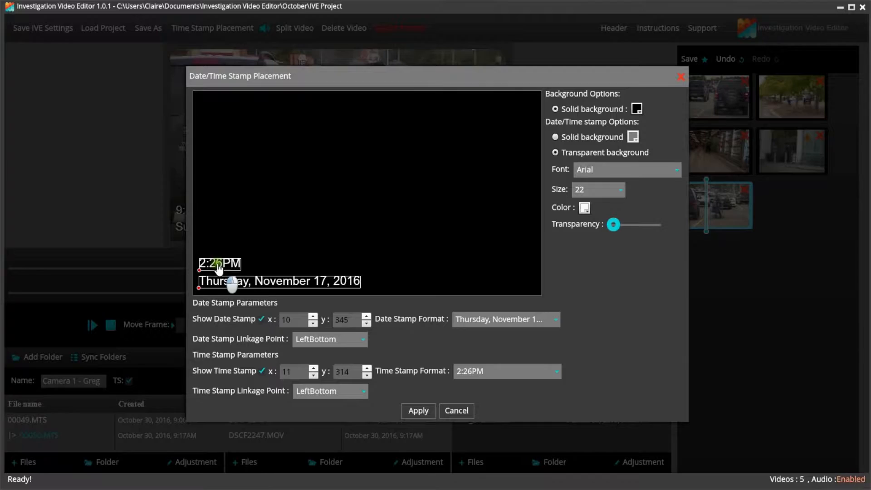
- Move the time stamp to the bottom-right, try Arial Black, then keep the font as Arial
left_click_drag(219, 263, 513, 282)
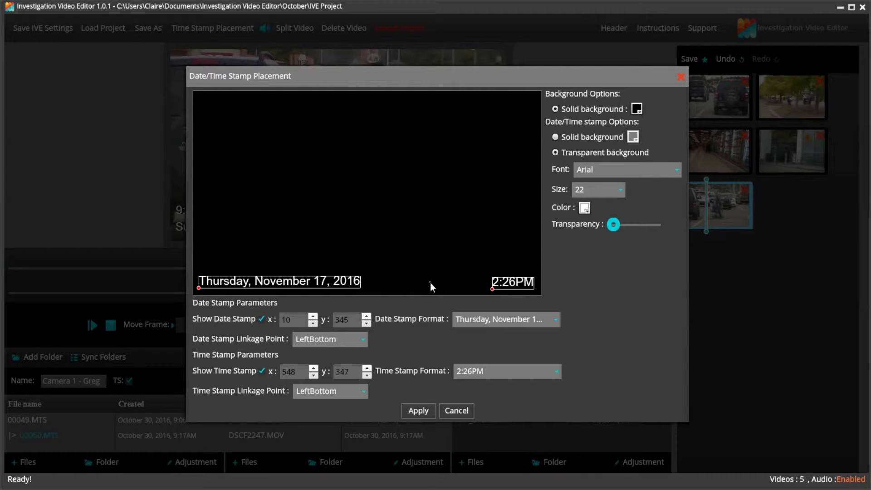
mouse_move(226, 330)
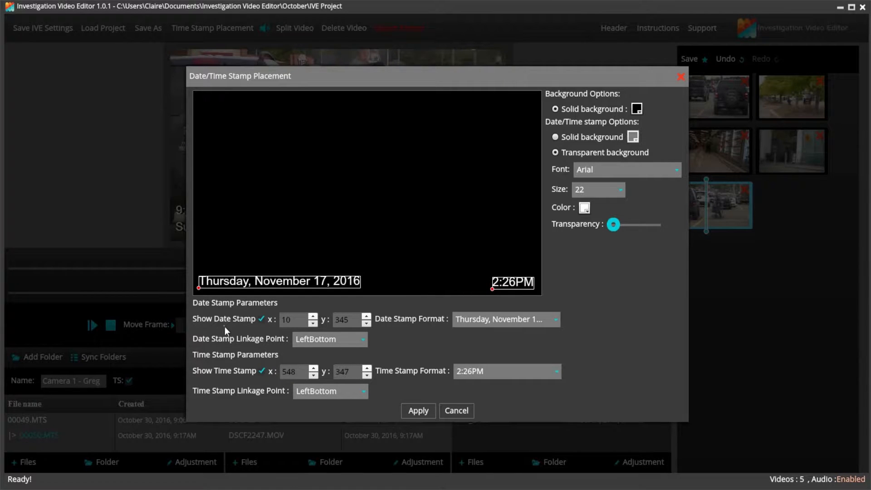
left_click(625, 170)
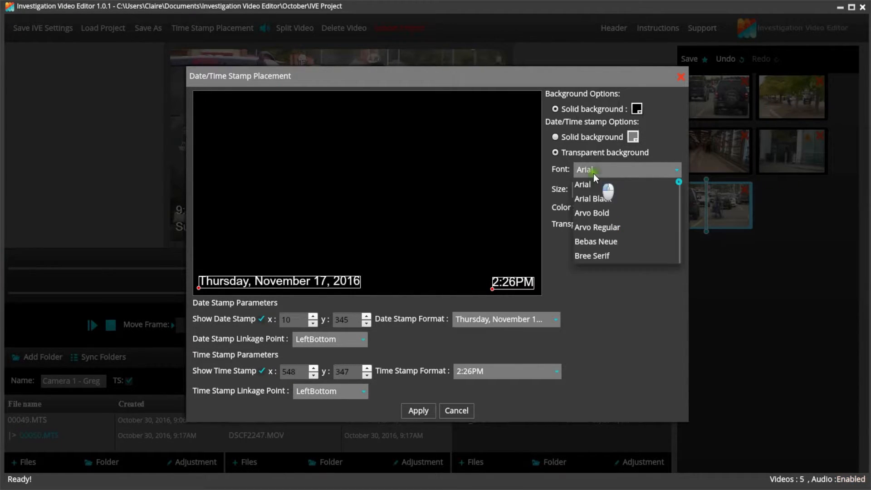
left_click(595, 199)
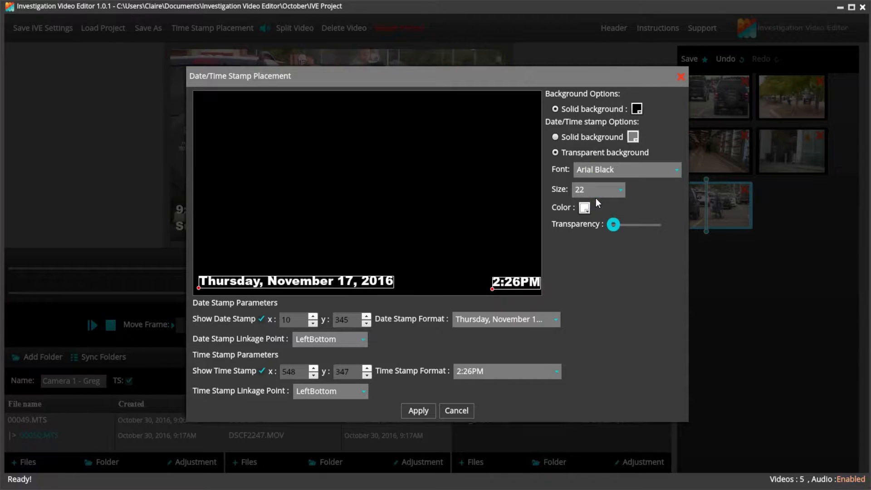
left_click(677, 169)
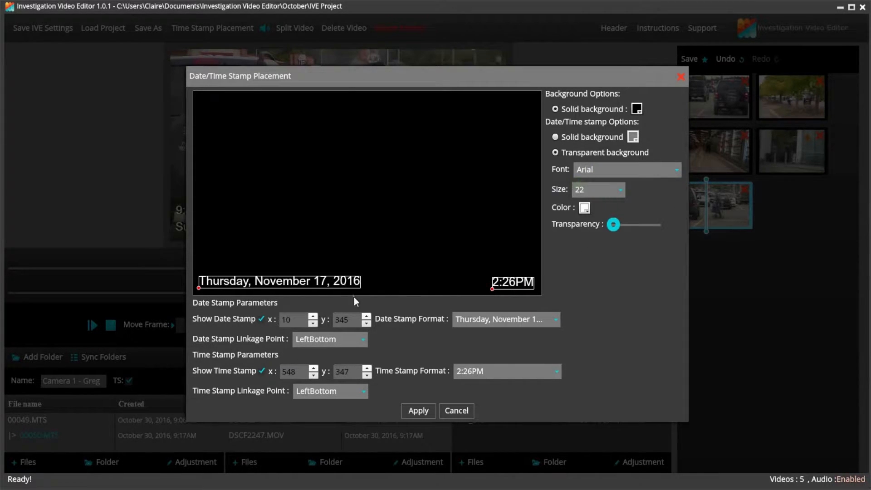
- Toggle the time and date stamp Show boxes back on and apply the stamp placement
left_click(261, 370)
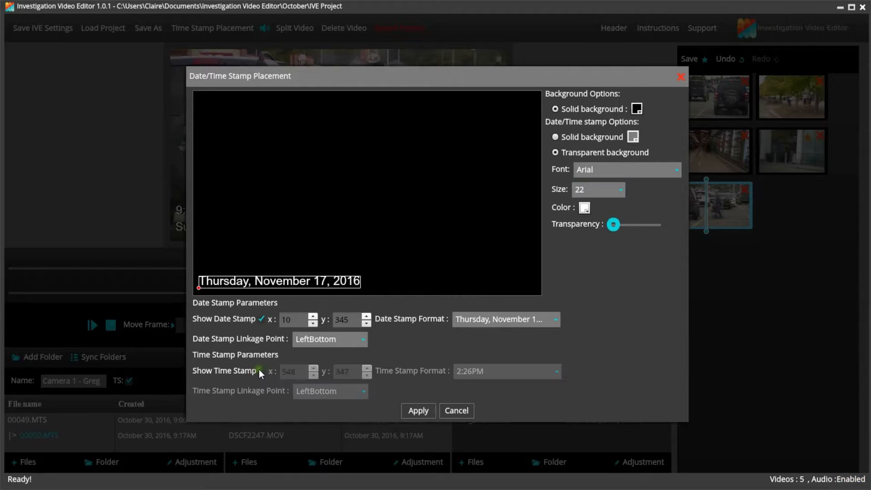
left_click(261, 370)
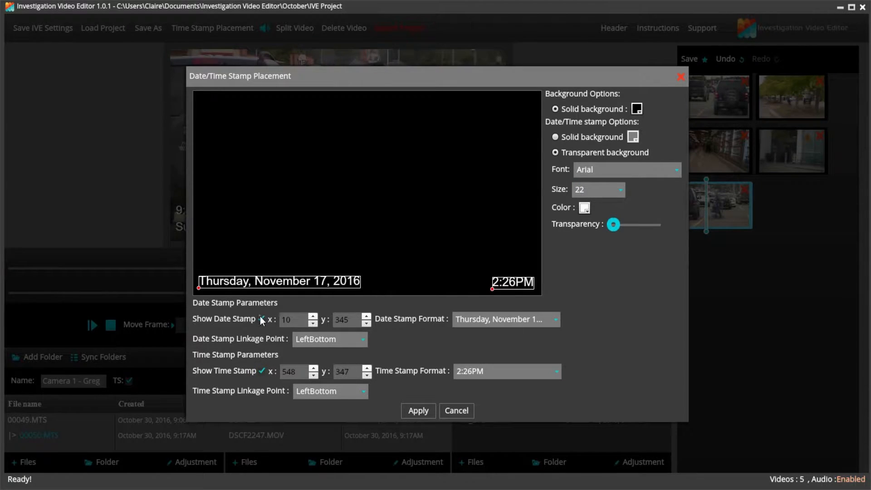
left_click(262, 319)
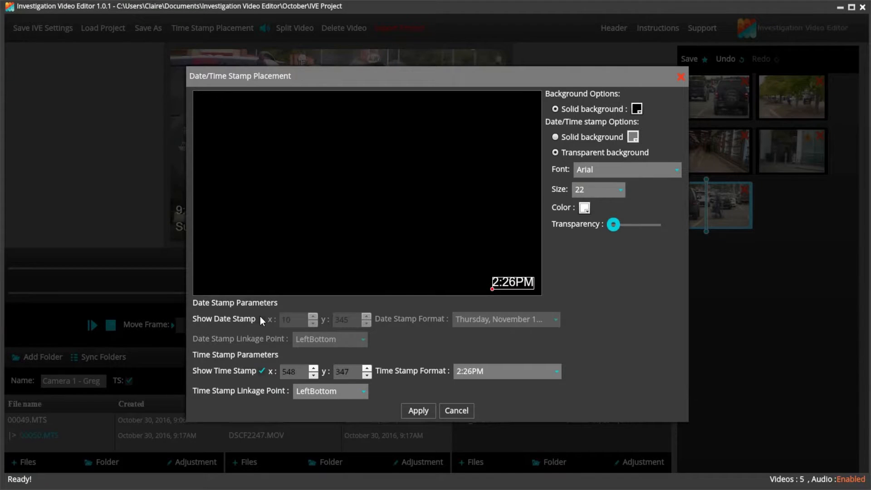
left_click(262, 319)
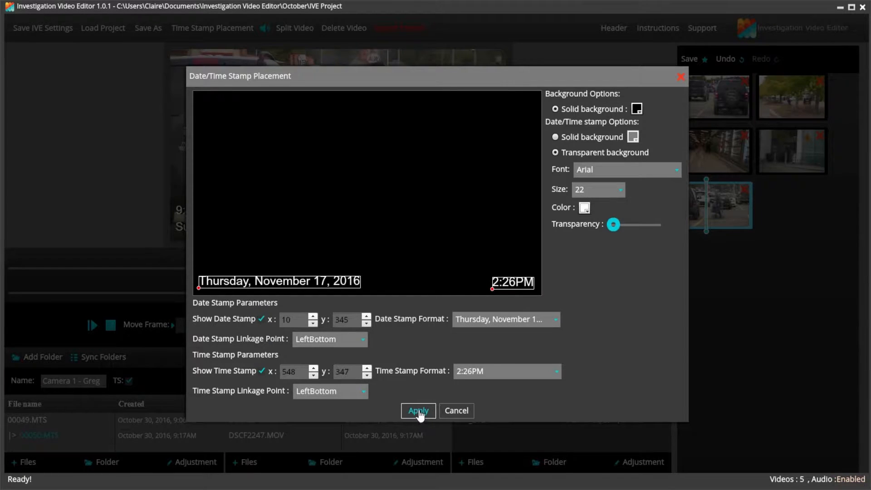
left_click(262, 319)
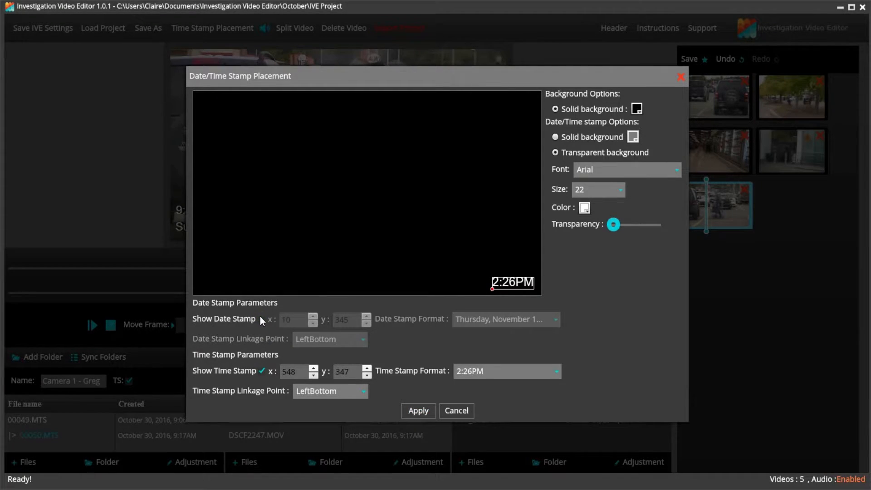
left_click(261, 319)
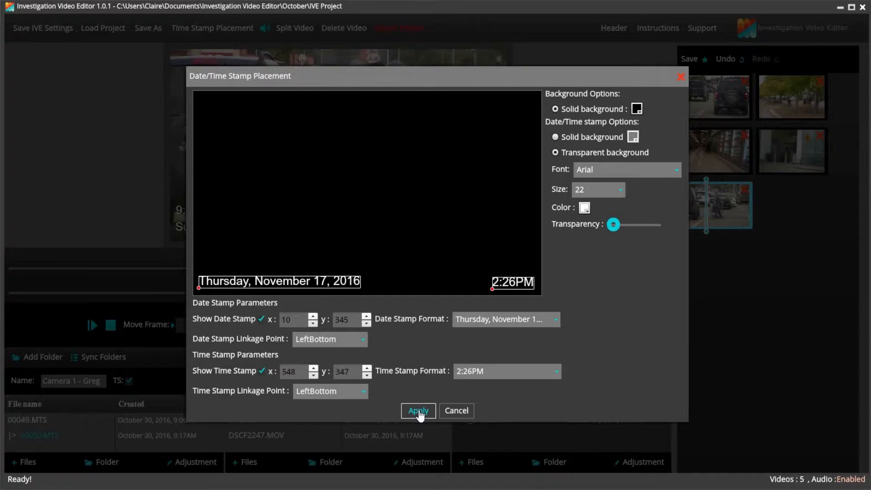
left_click(417, 410)
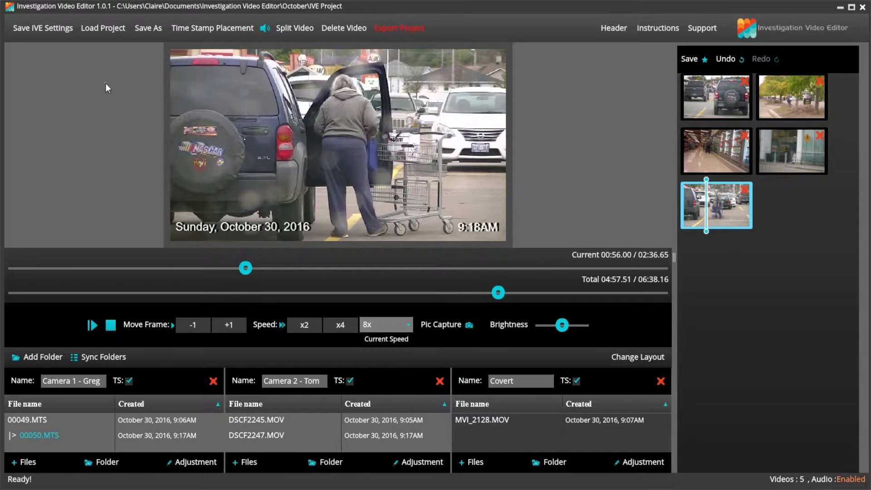
- Save the IVE settings to the Desktop as Investigation Video Editor
left_click(43, 29)
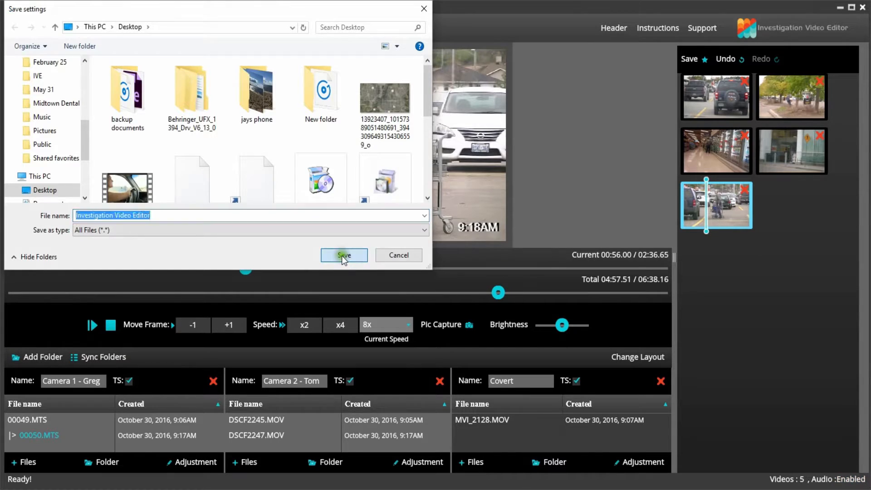
left_click(343, 255)
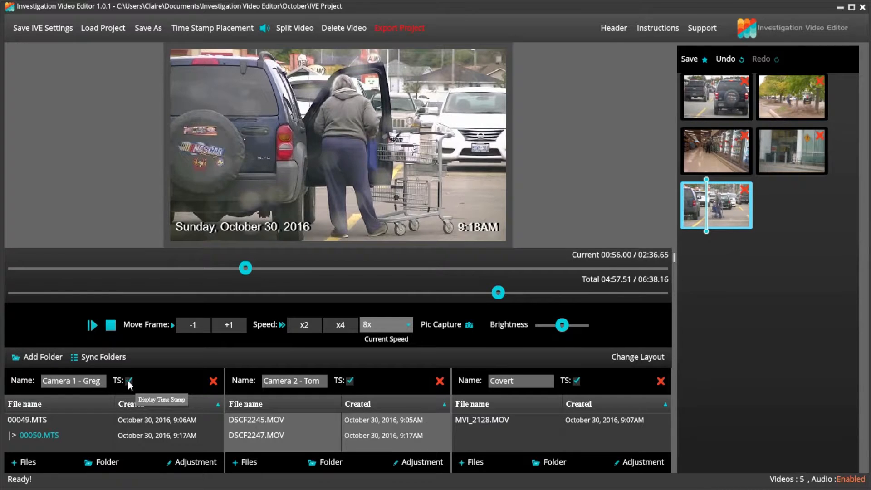
- Turn off Camera 1's stamps, preview the parking lot, sidewalk and store aisle clips, then turn them back on
left_click(129, 381)
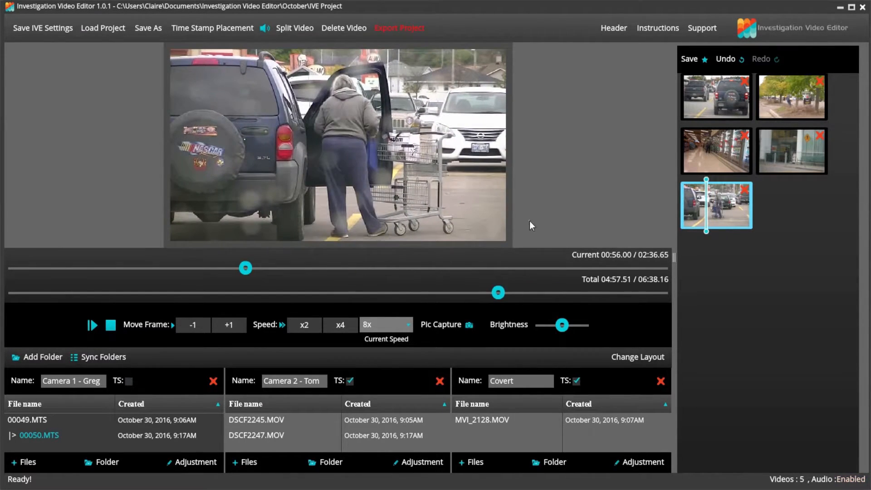
left_click_drag(245, 268, 293, 268)
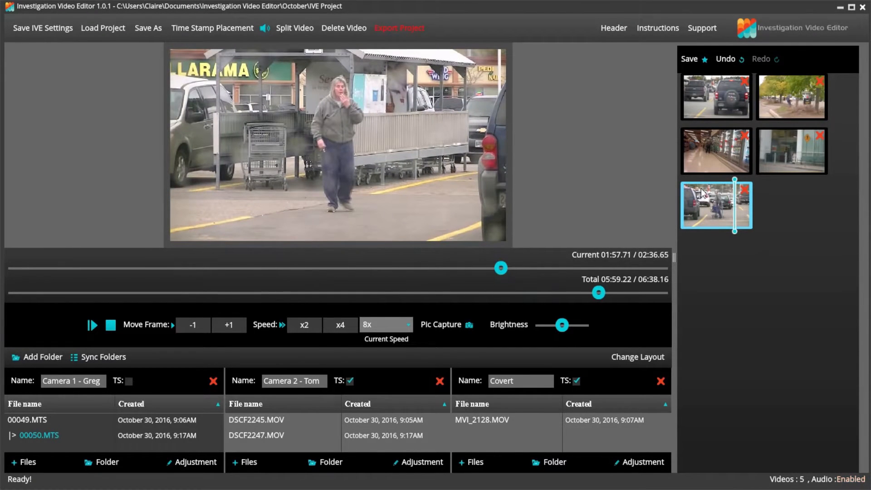
left_click(791, 97)
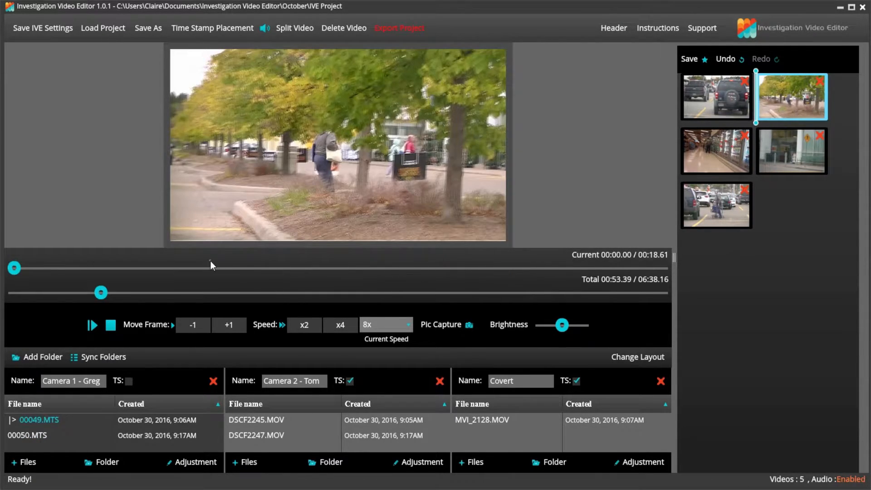
left_click_drag(14, 268, 367, 268)
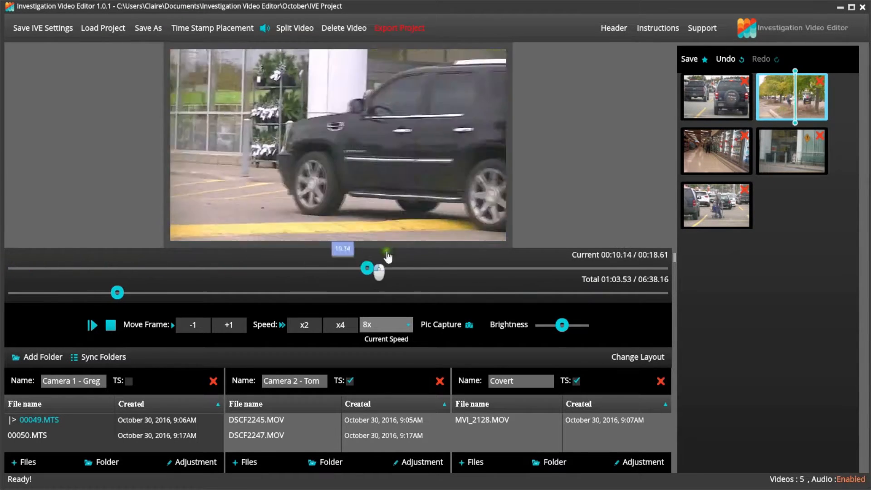
left_click(716, 152)
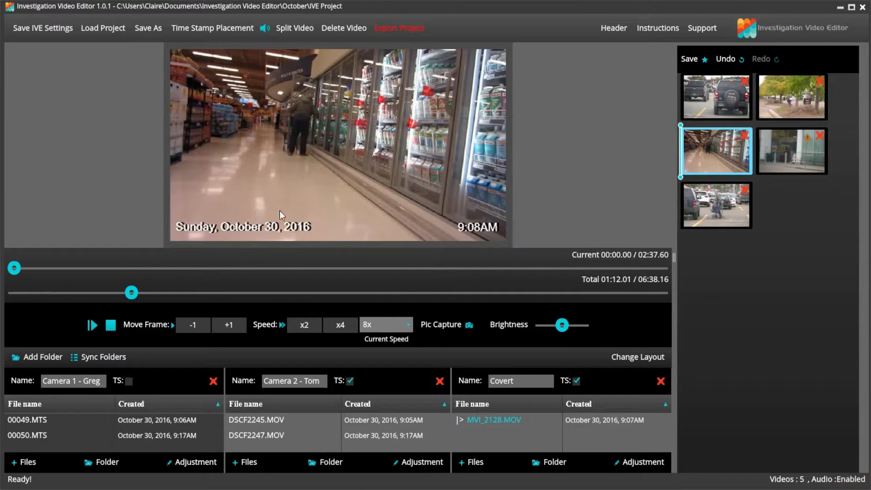
left_click(128, 381)
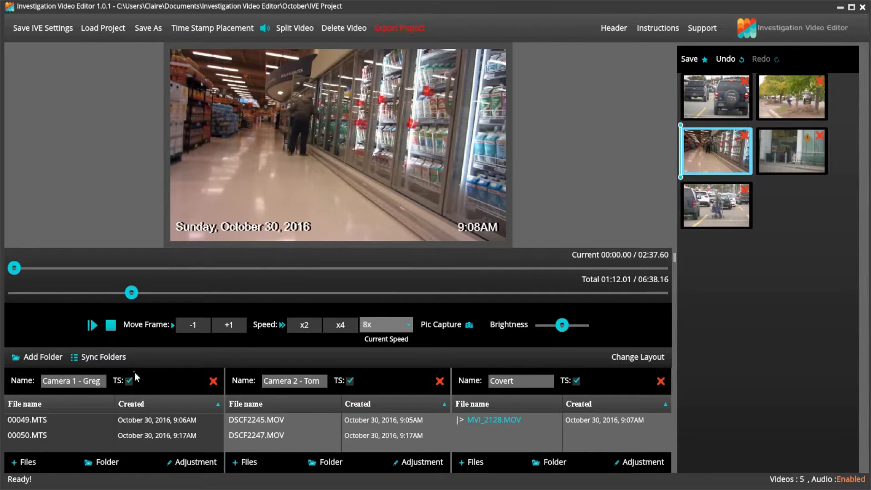
- Set logo.mp4 from the Investigation Video Editor folder as the project's header video
left_click(614, 28)
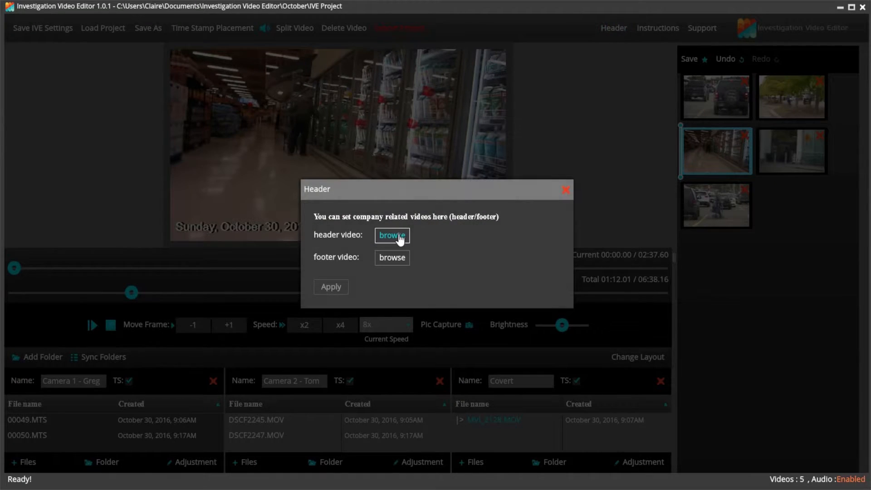
left_click(392, 235)
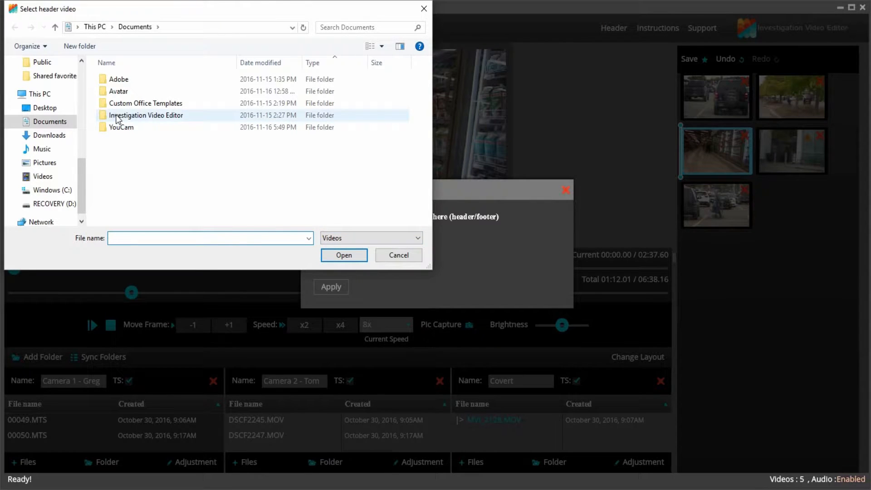
double_click(145, 115)
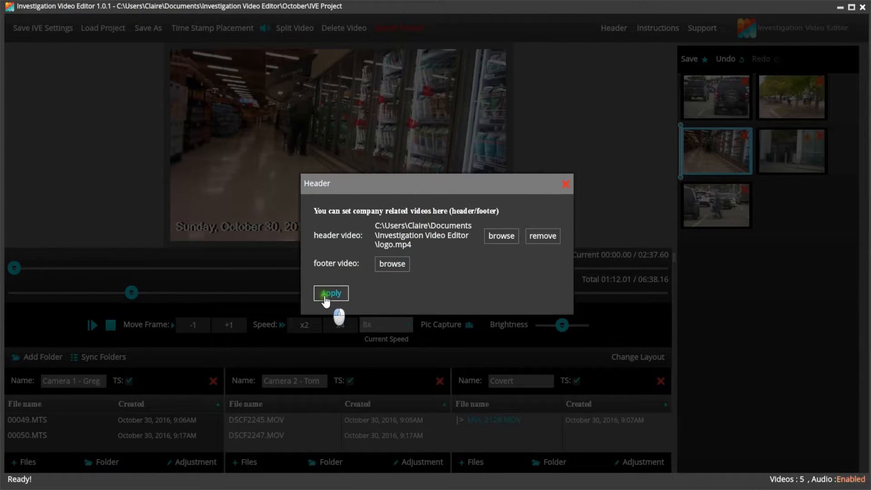
left_click(330, 293)
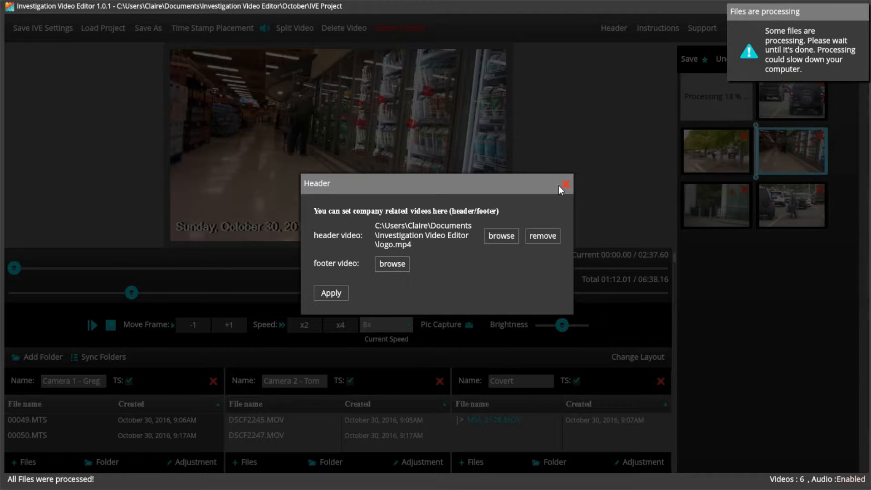
left_click(565, 184)
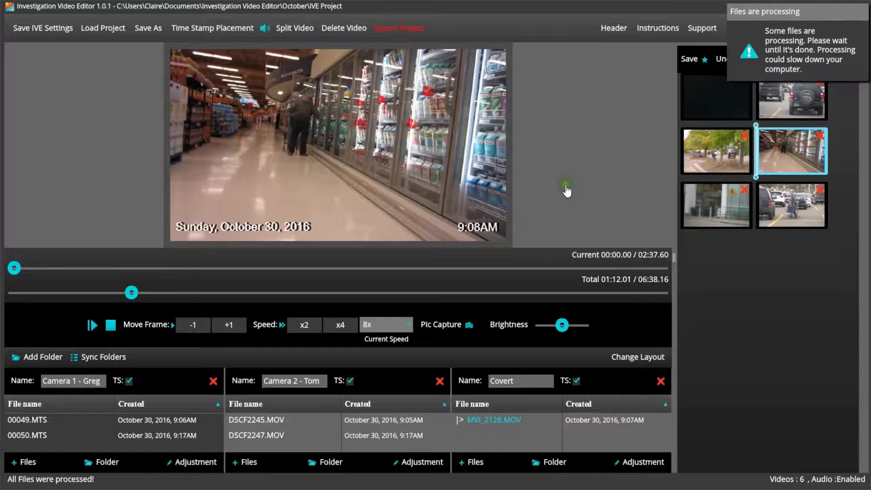
- Recheck the header settings, then preview and scrub the animated logo header clip
left_click(716, 97)
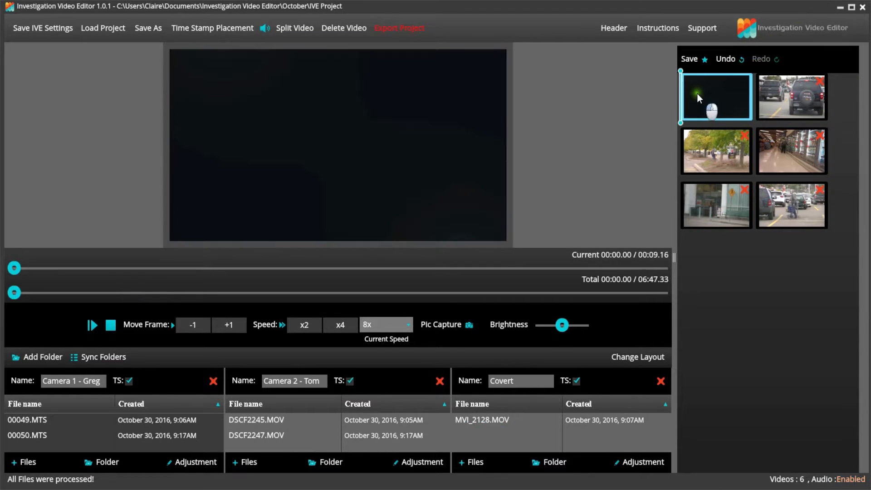
left_click(613, 28)
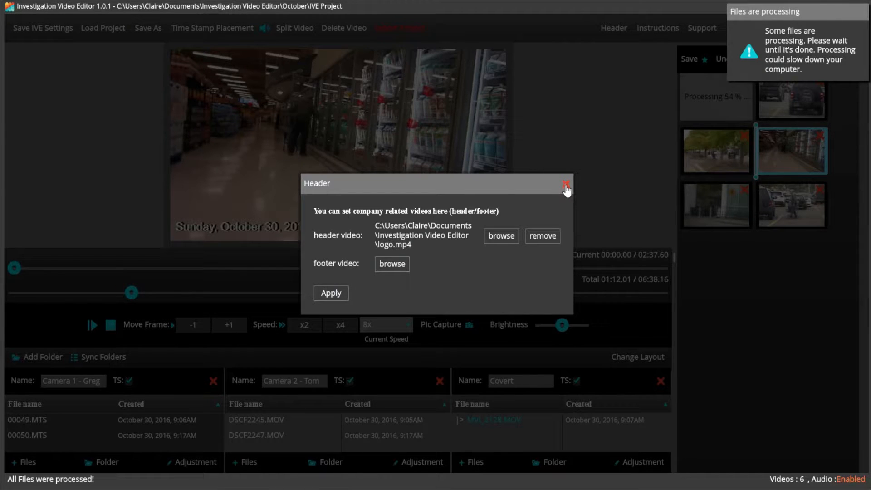
left_click(565, 184)
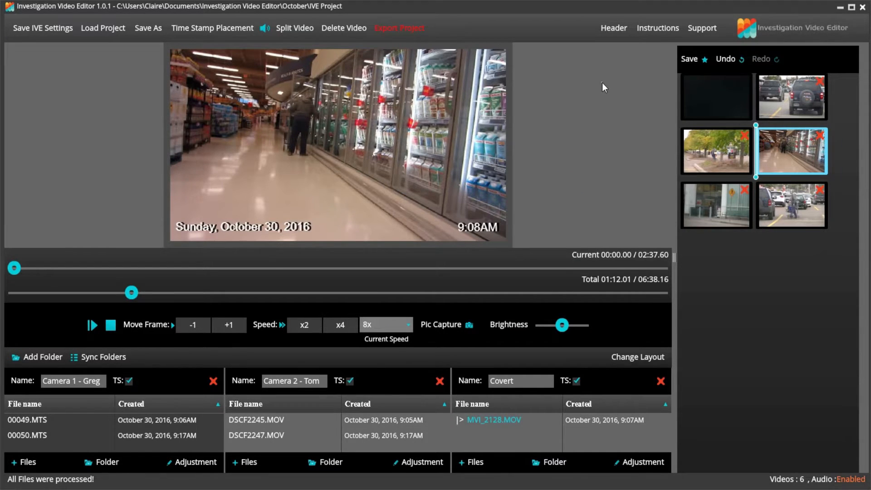
left_click(716, 97)
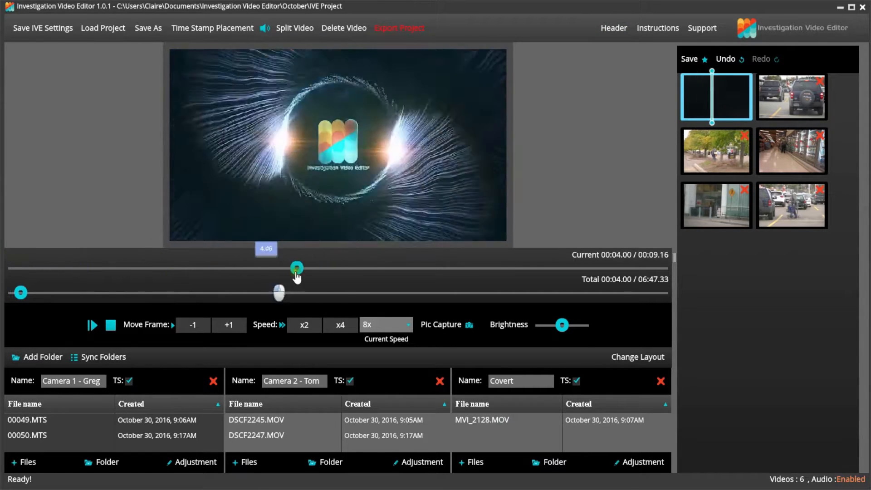
left_click_drag(296, 269, 347, 268)
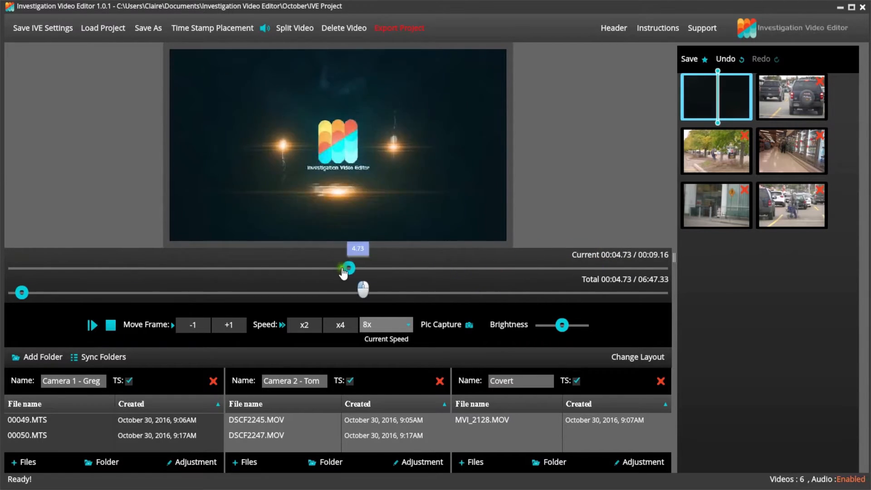
- Remove the logo header video and apply, leaving five videos totalling 06:38.16
left_click(613, 28)
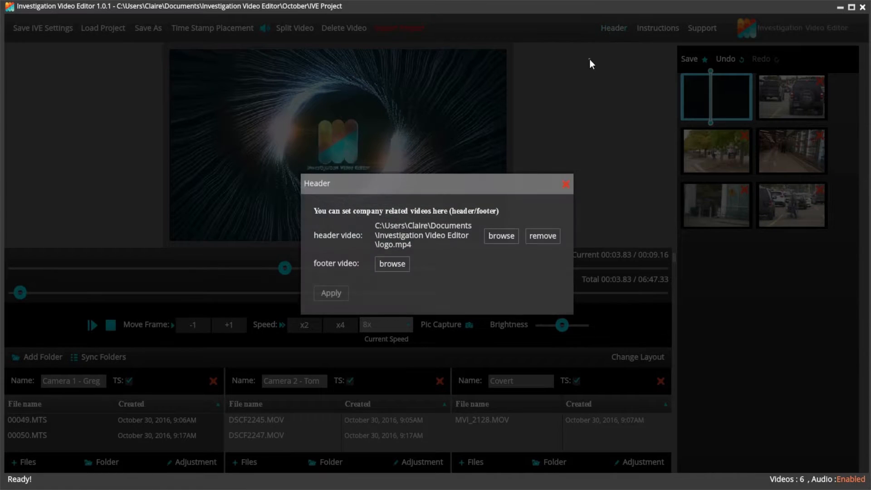
left_click(542, 236)
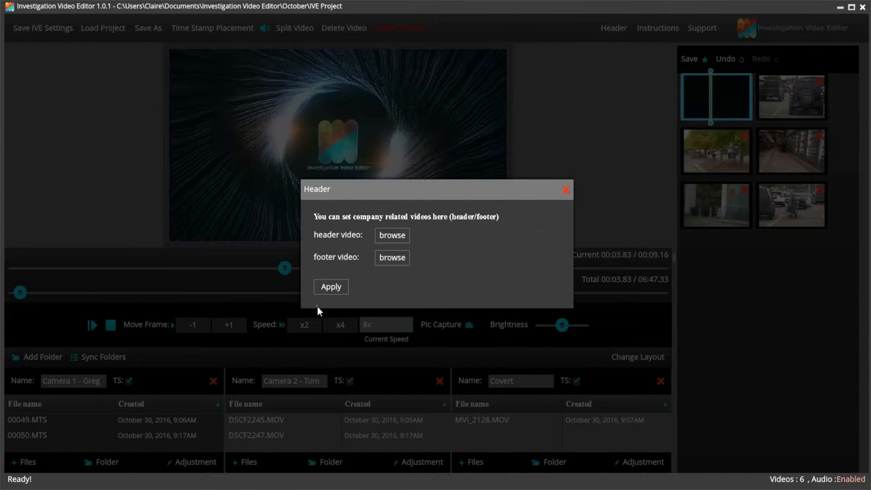
left_click(392, 235)
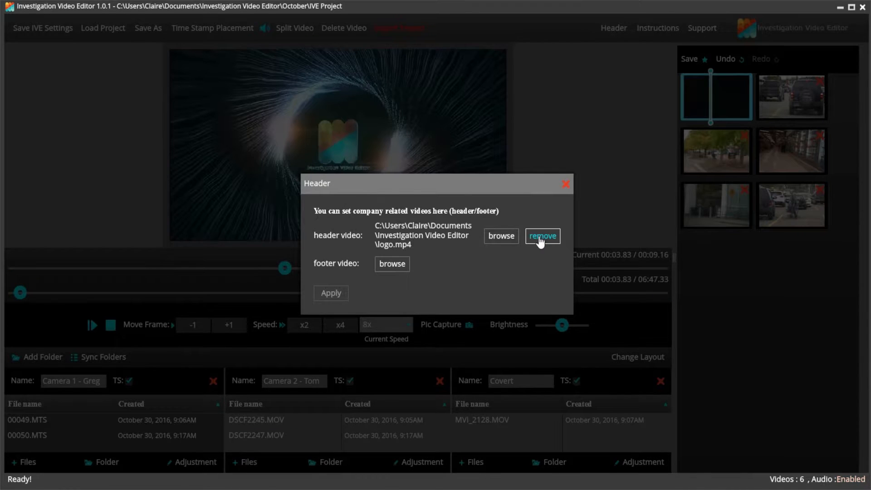
left_click(542, 236)
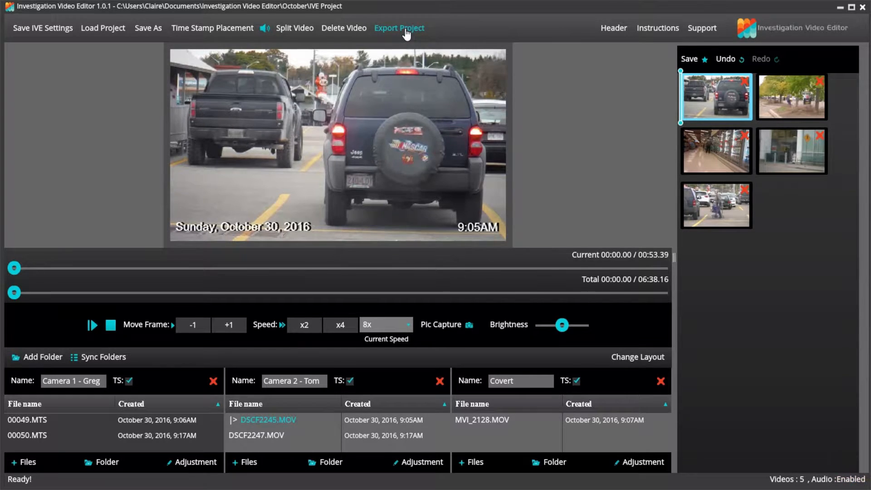
- Start the export, turn off timestamps for Camera 1 - Greg, and answer Yes to the reminder
left_click(399, 28)
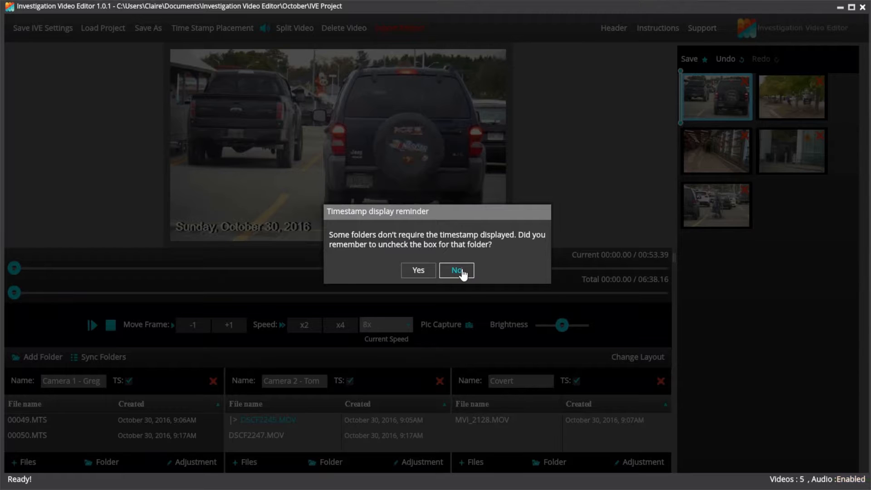
left_click(456, 271)
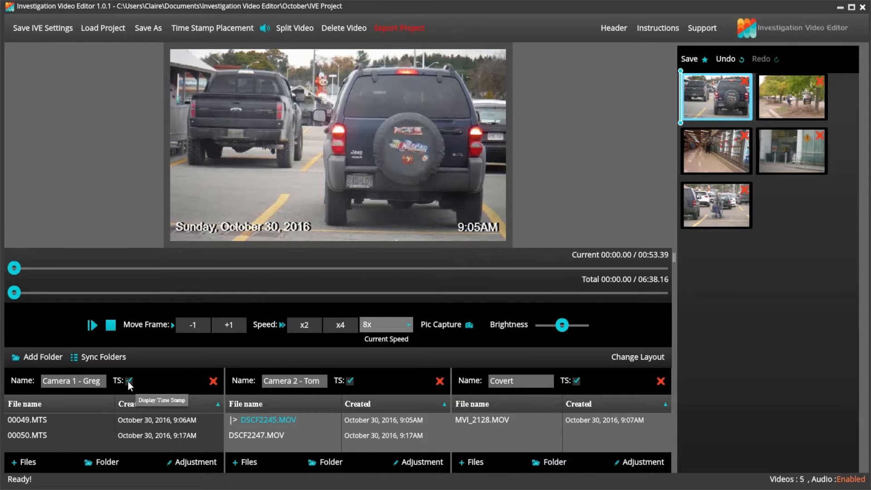
left_click(129, 381)
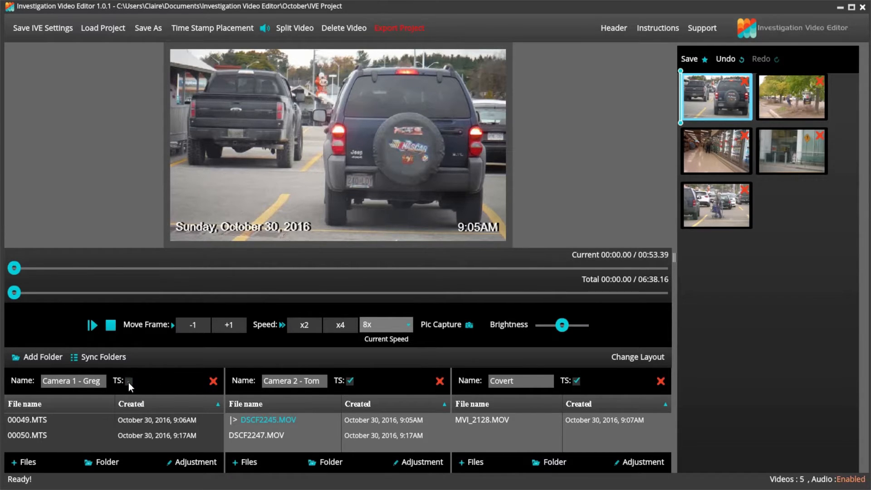
mouse_move(129, 381)
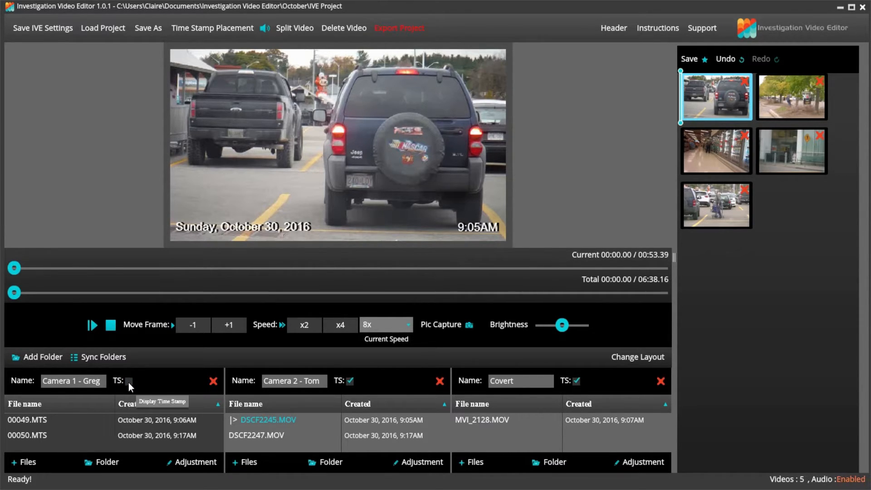
mouse_move(460, 17)
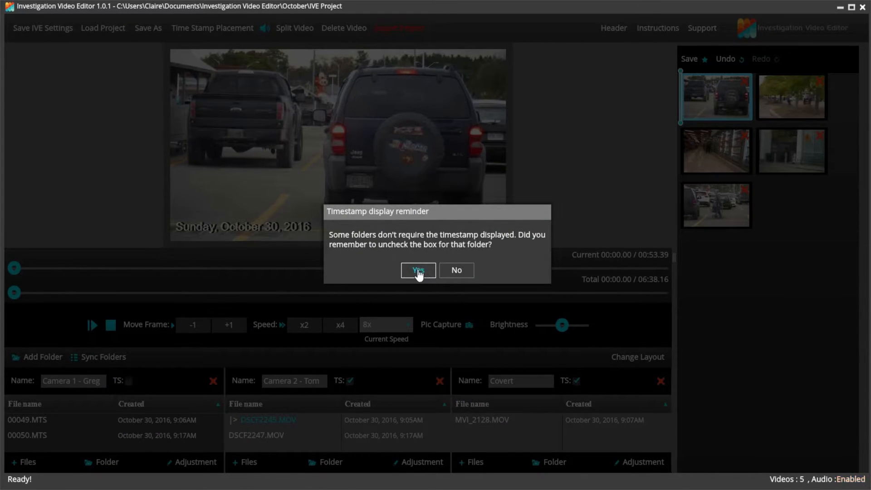
left_click(418, 270)
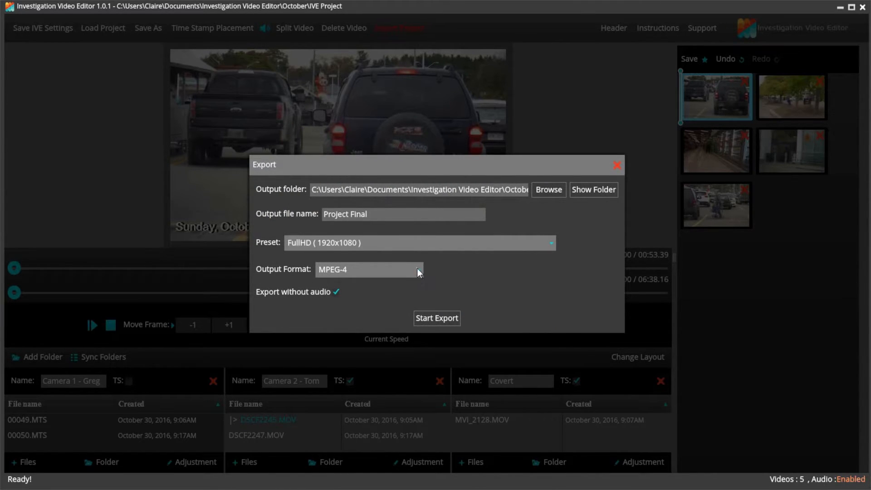
- Choose Covert JS under the October folder as the export output folder
left_click(547, 190)
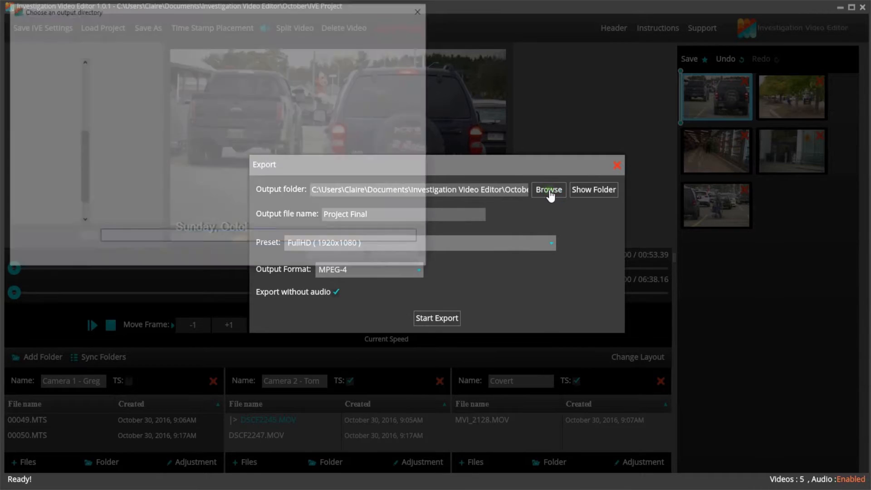
left_click(548, 189)
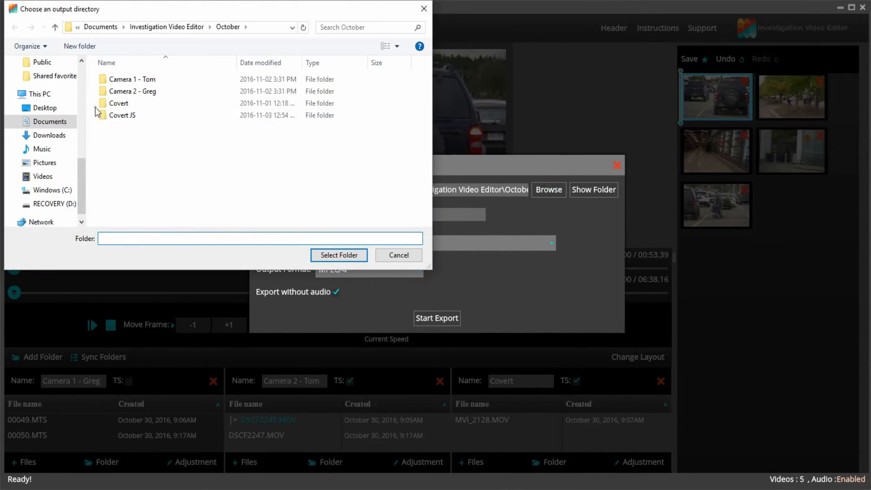
left_click(202, 26)
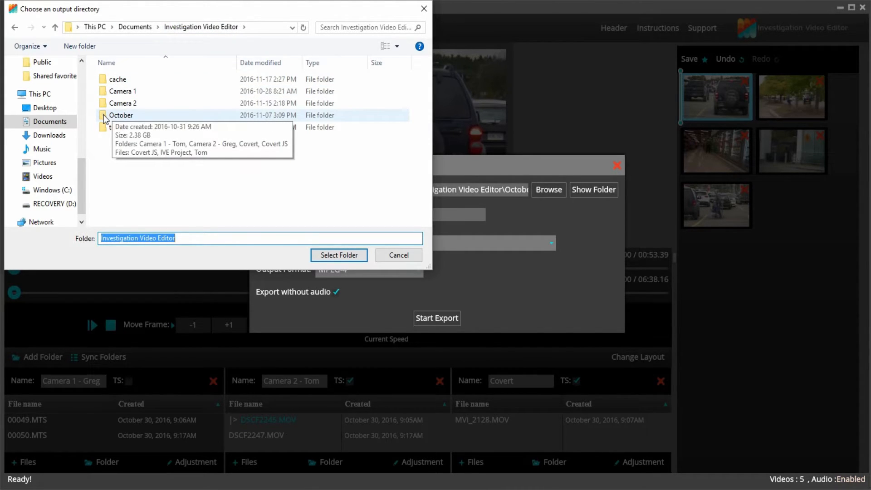
double_click(120, 115)
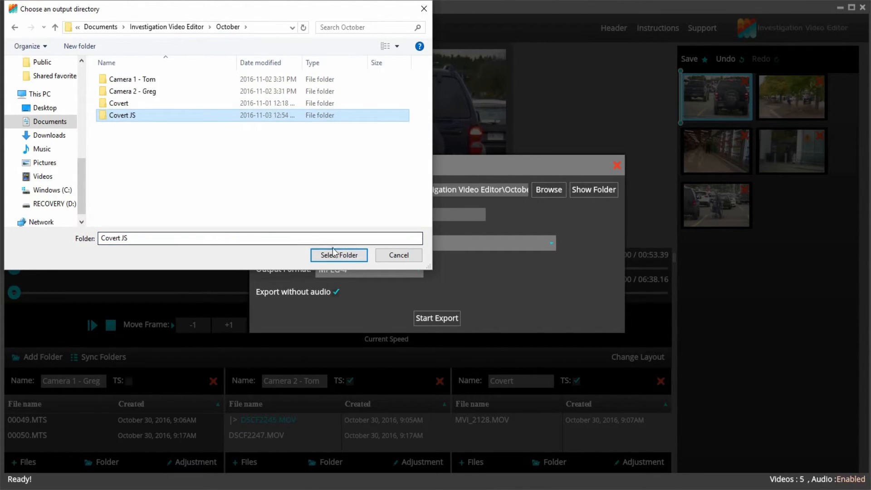
left_click(337, 255)
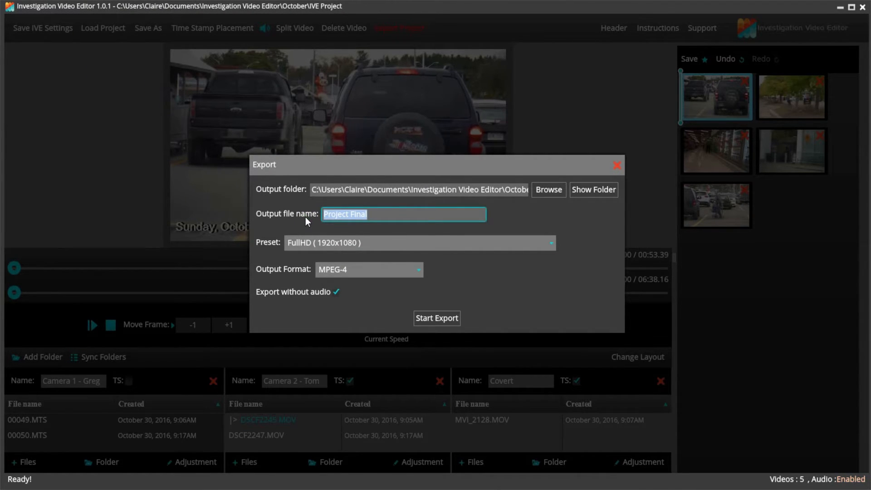
- Name the output file New Name and keep MPEG-4 Full HD as the format
type("New Name")
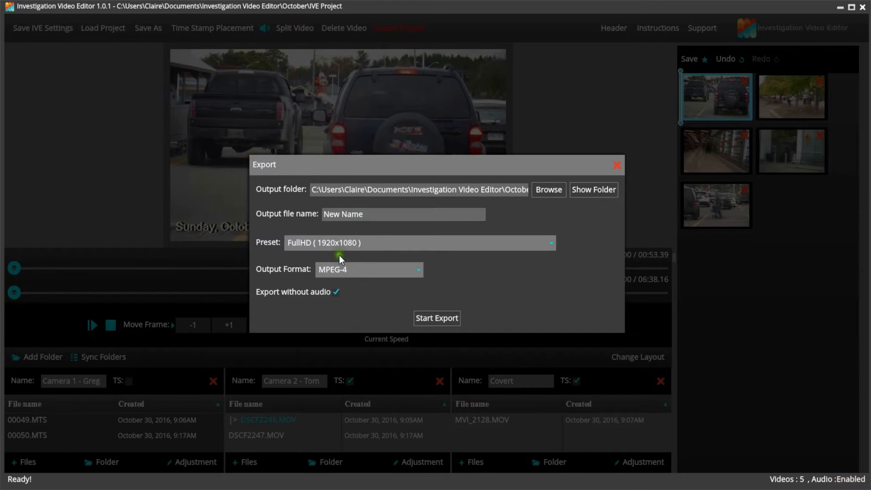
left_click(369, 269)
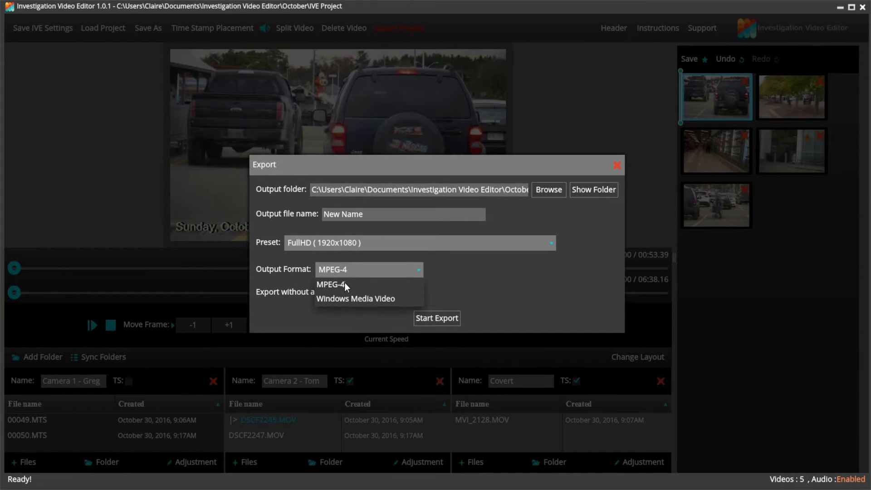
left_click(343, 285)
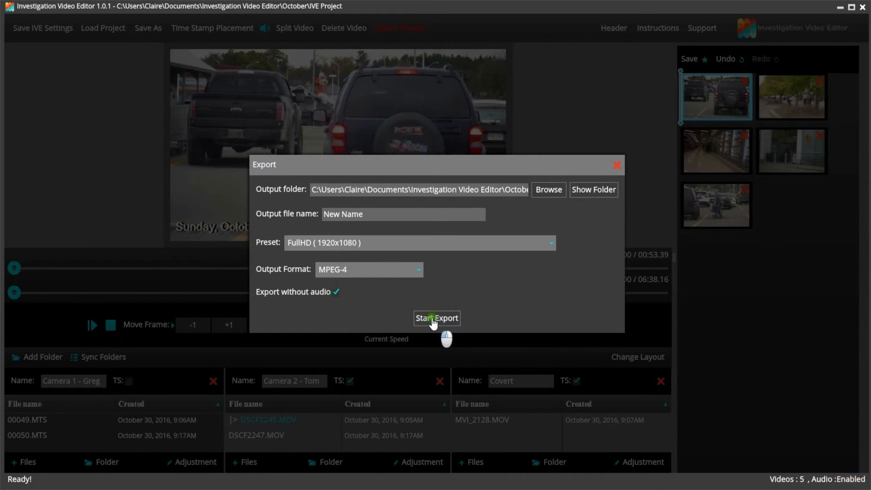
- Run the export and play the finished New Name video in Films & TV
left_click(437, 318)
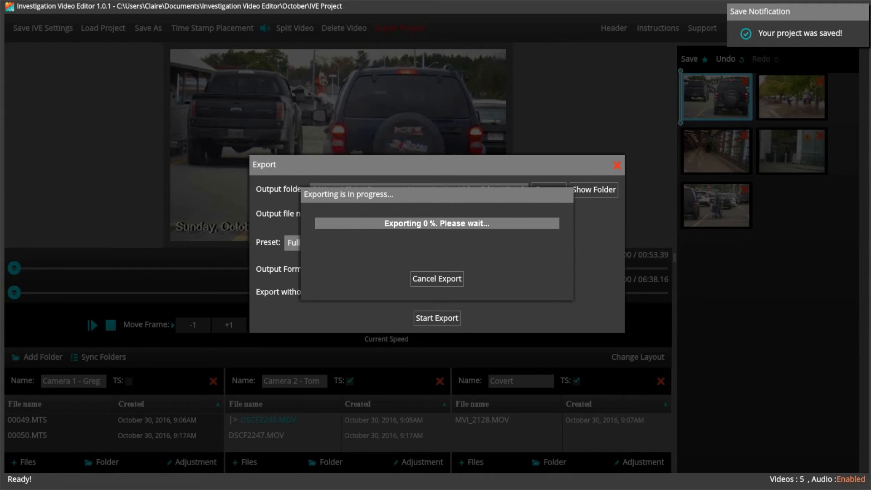
left_click(436, 318)
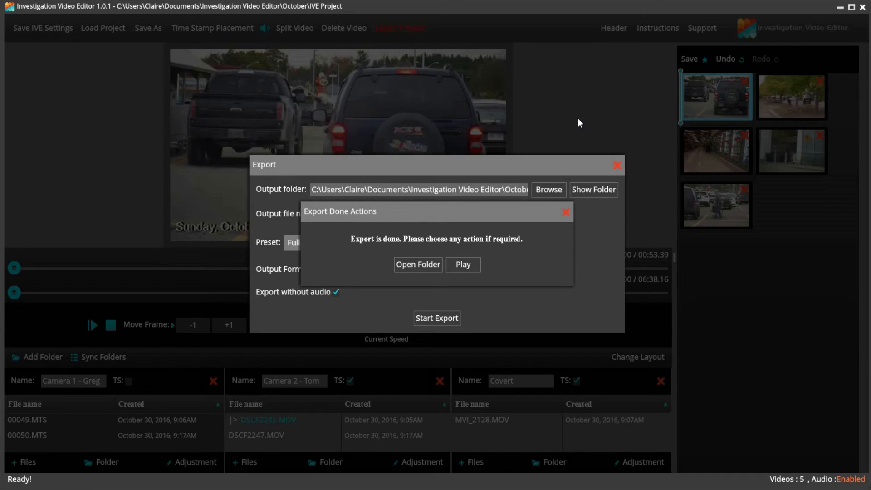
mouse_move(504, 164)
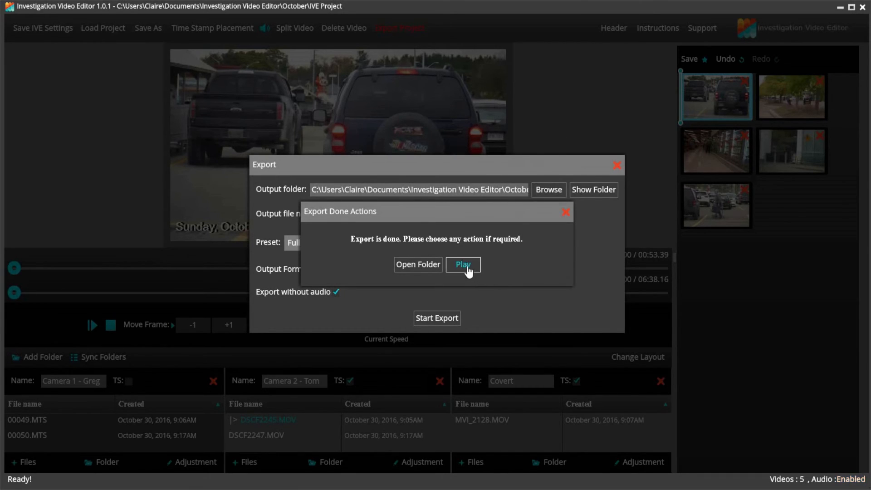
left_click(463, 264)
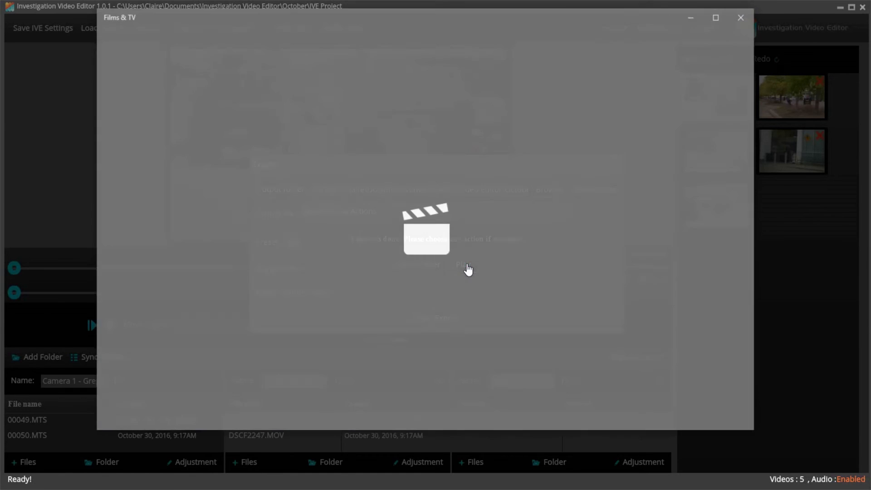